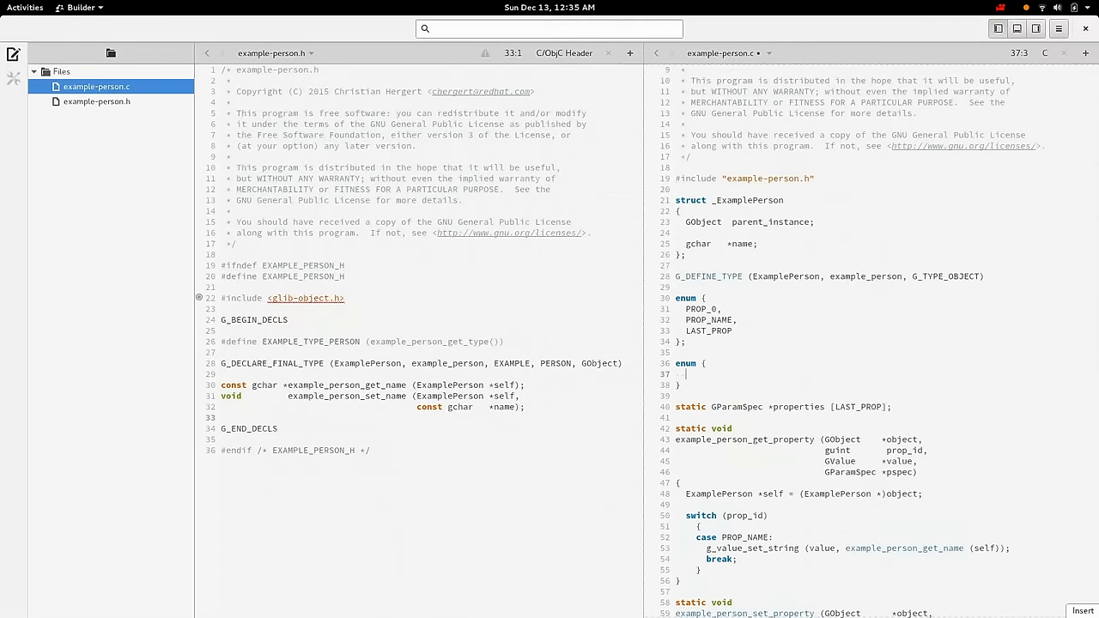
- Add enum { YO, LAST_SIGNAL } and a 'static guint signals [LAST_SIGNAL];' array
{"action": "type", "text": "YO,"}
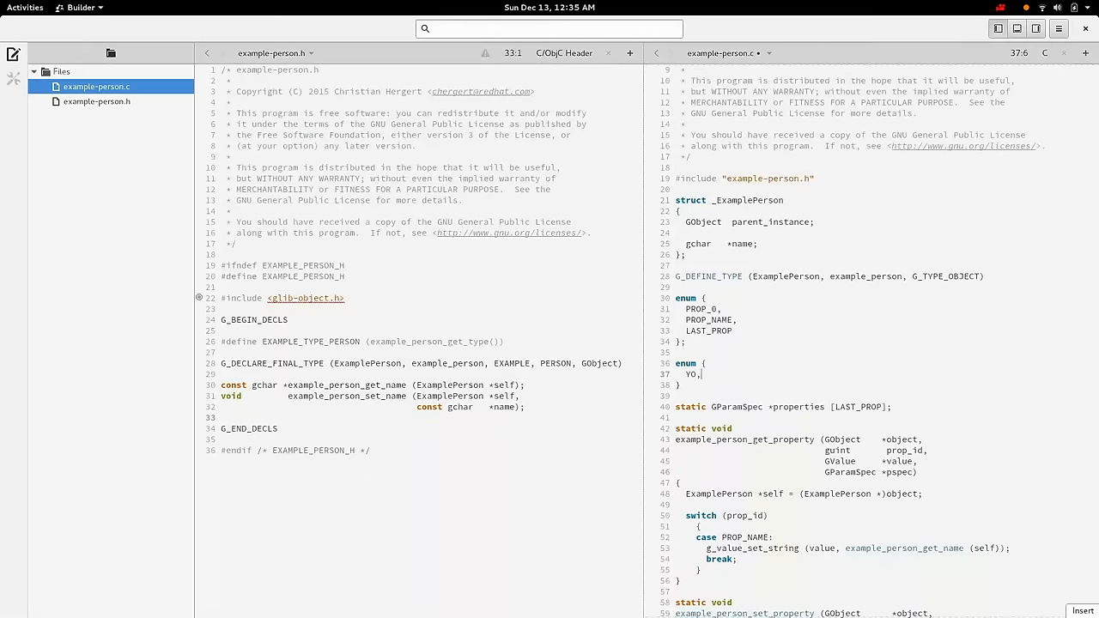
{"action": "type", "text": "LAST_SIGNAL"}
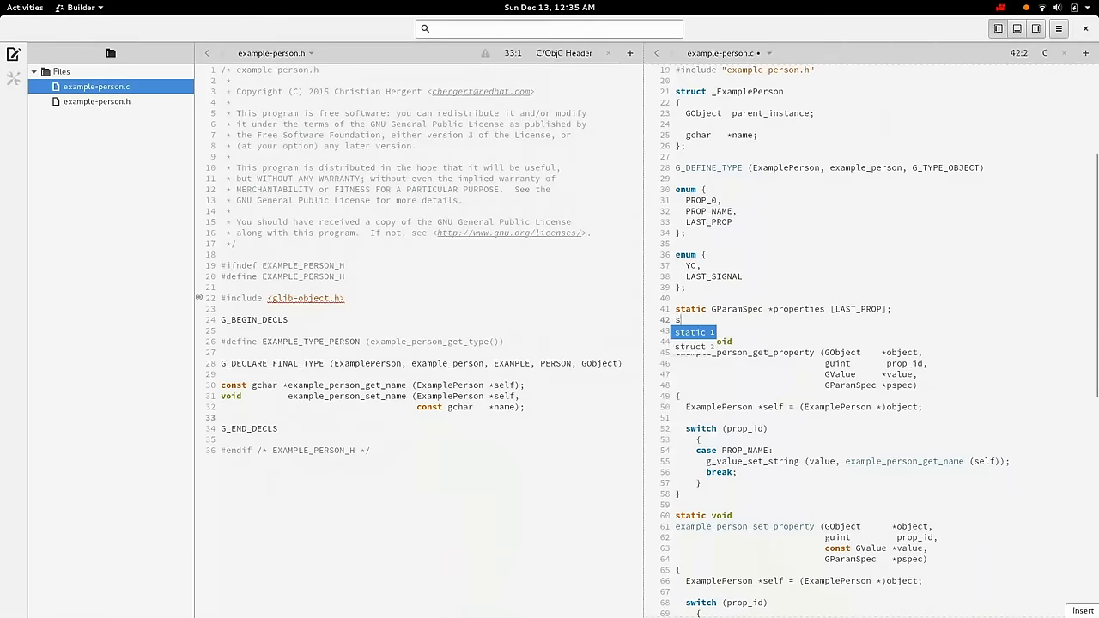
{"action": "type", "text": "guint"}
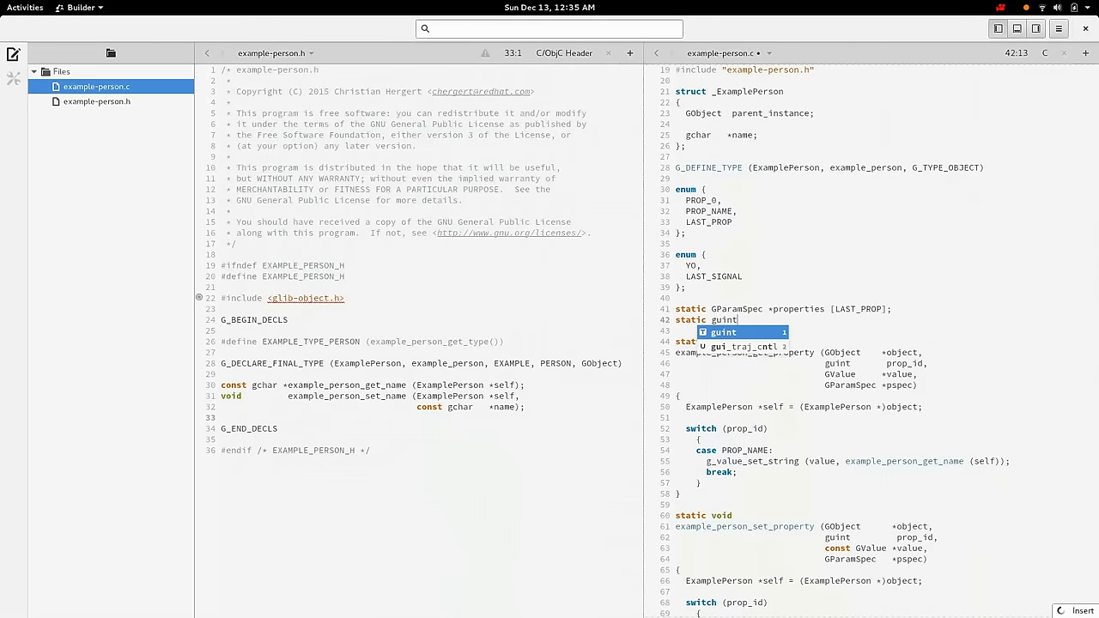
{"action": "type", "text": "signals ["}
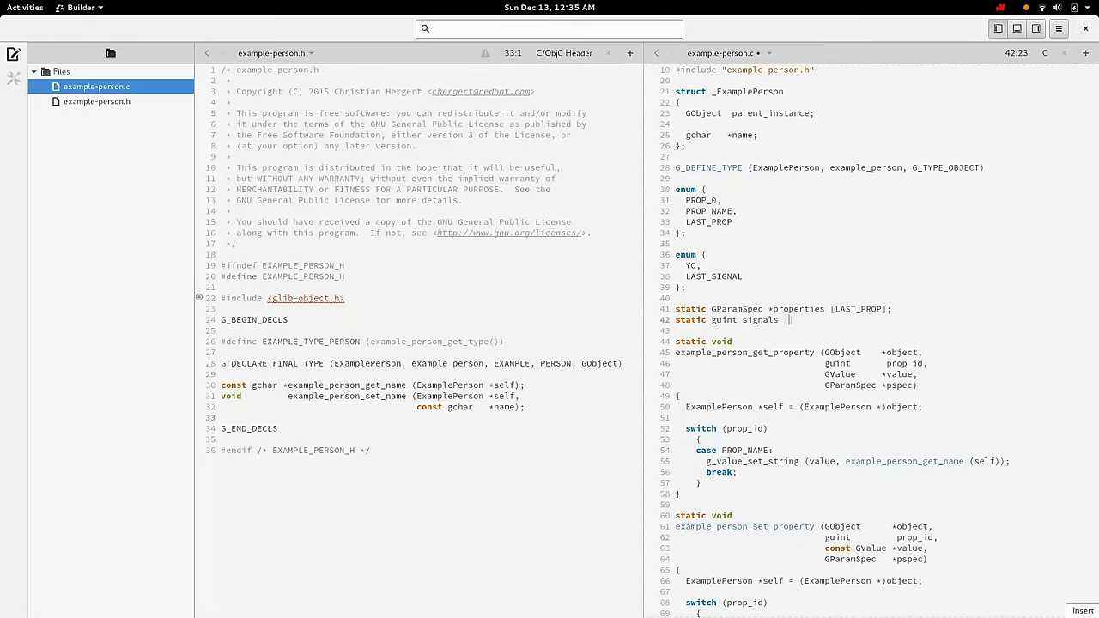
{"action": "type", "text": "LAST_SIGNA"}
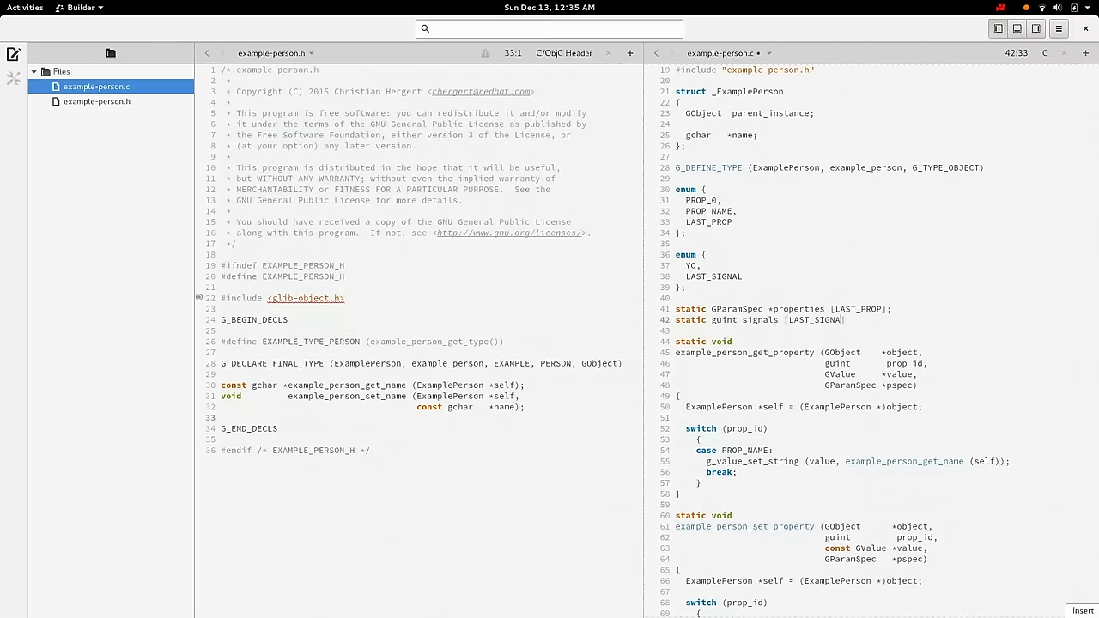
{"action": "scroll", "scroll_direction": "down", "scroll_amount": 3}
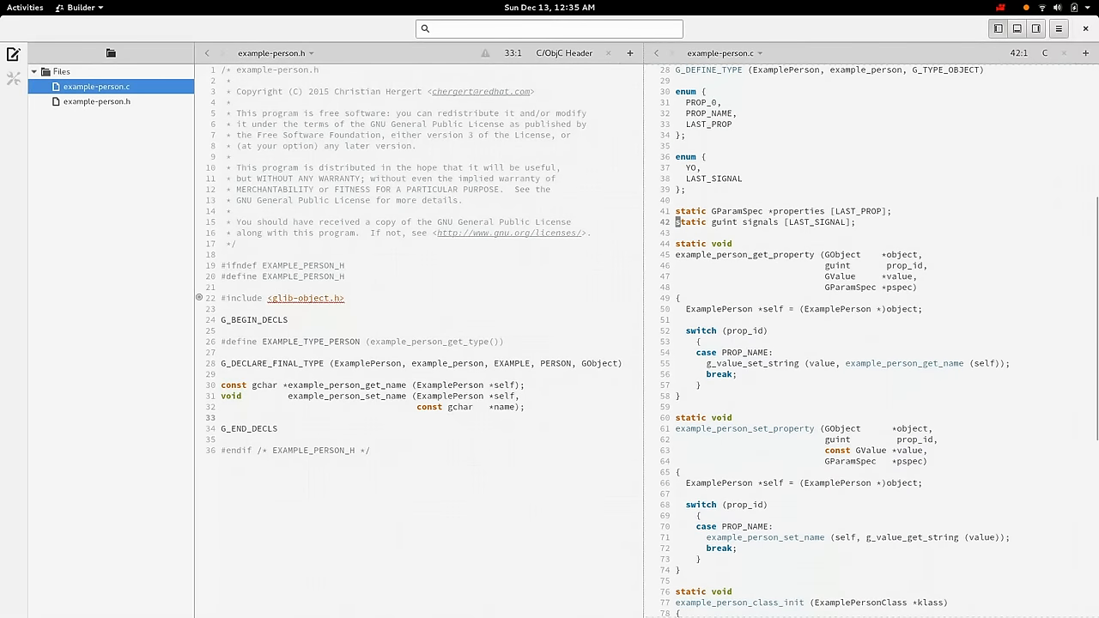
{"action": "scroll", "scroll_direction": "down", "scroll_amount": 3}
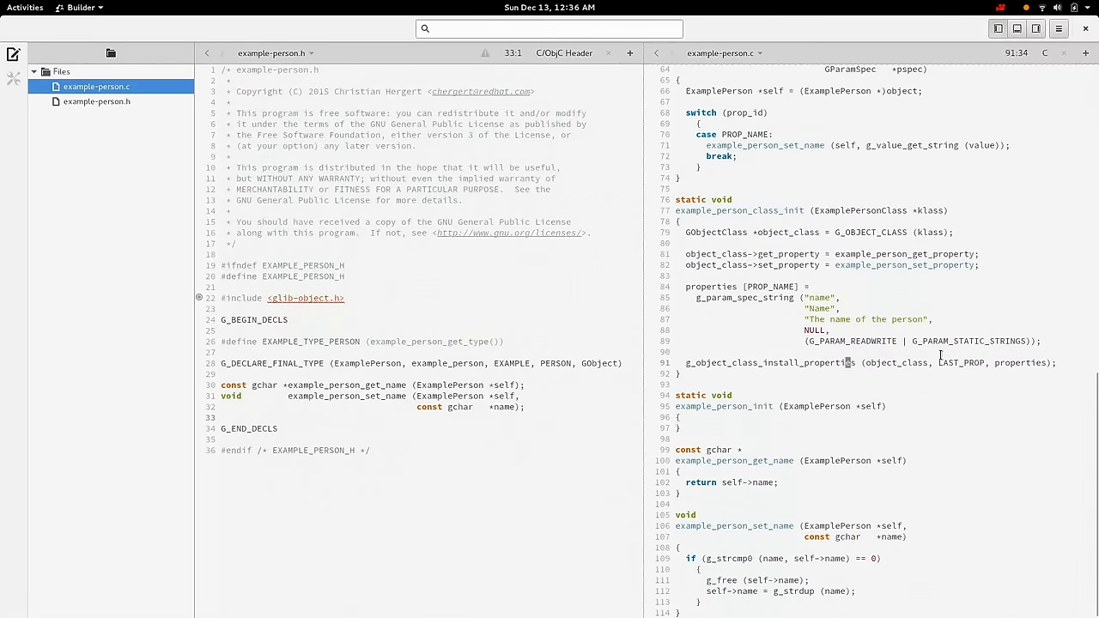
- Begin 'signals [YO] = g_signal_new ("yo", G_TYPE_FROM_CLASS (klass),' in example_person_class_init
{"action": "type", "text": "signals [YO] ="}
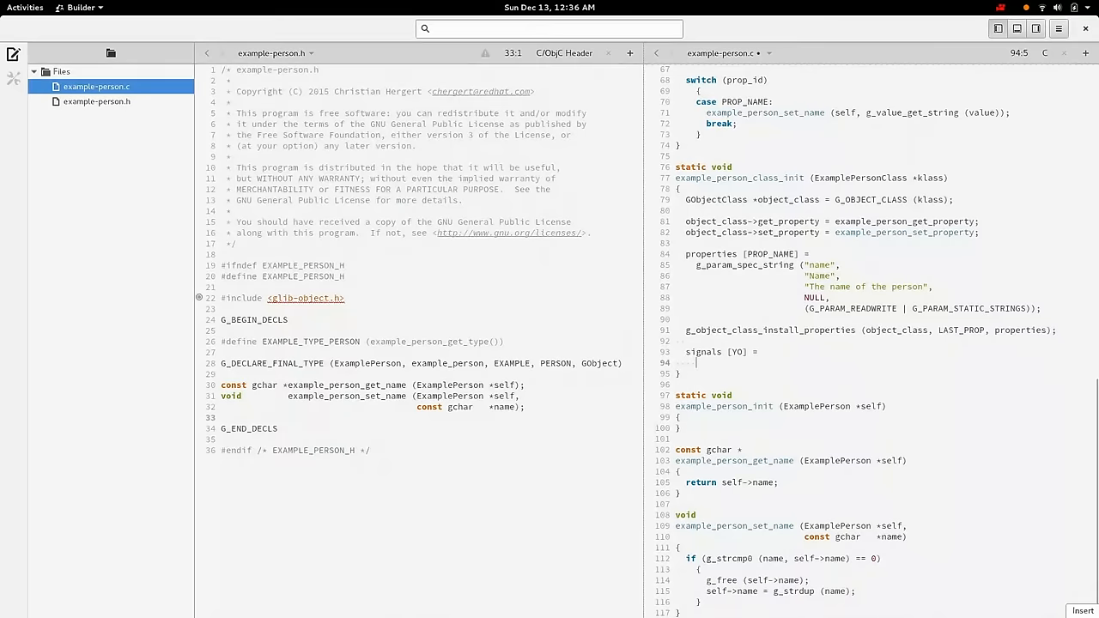
{"action": "type", "text": "g_signal_en"}
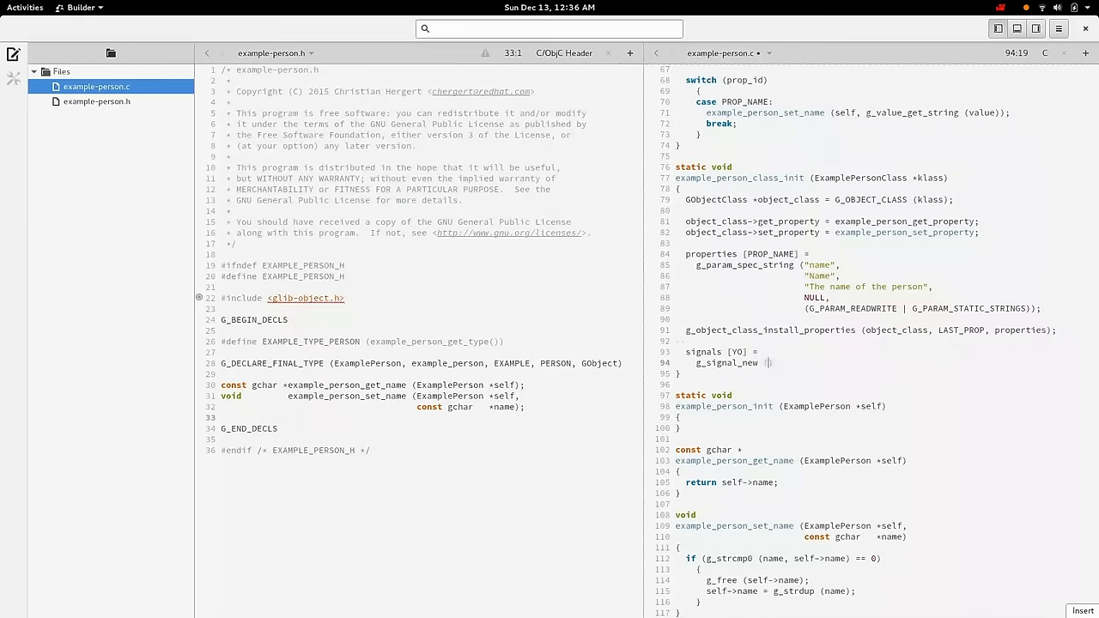
{"action": "type", "text": "\"yo\","}
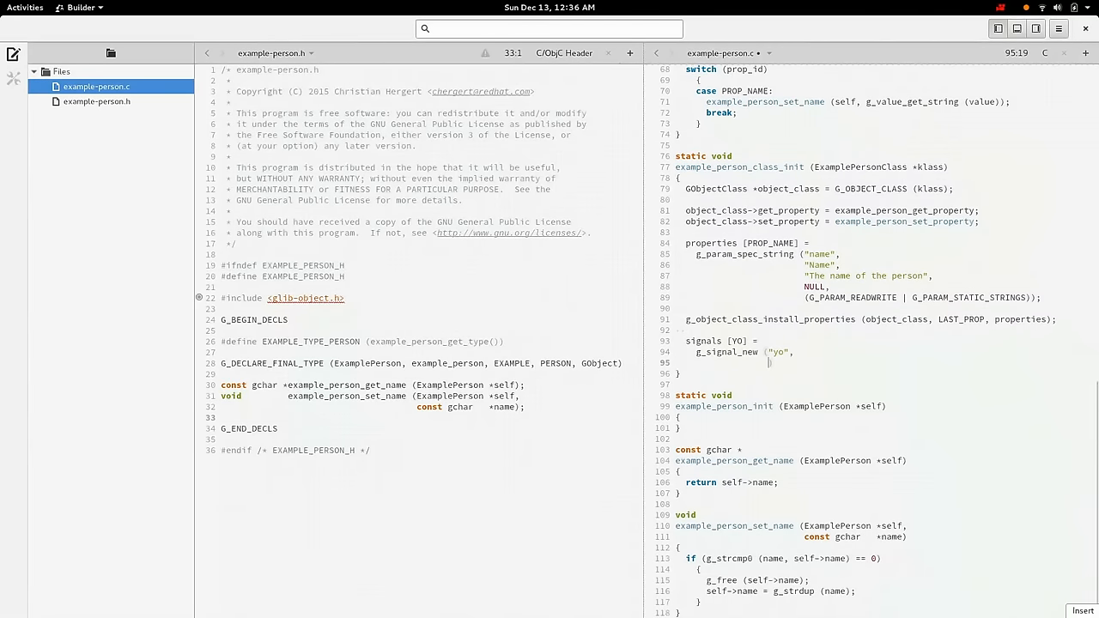
{"action": "type", "text": "G_TYPE_FROM_CLASS (klass),"}
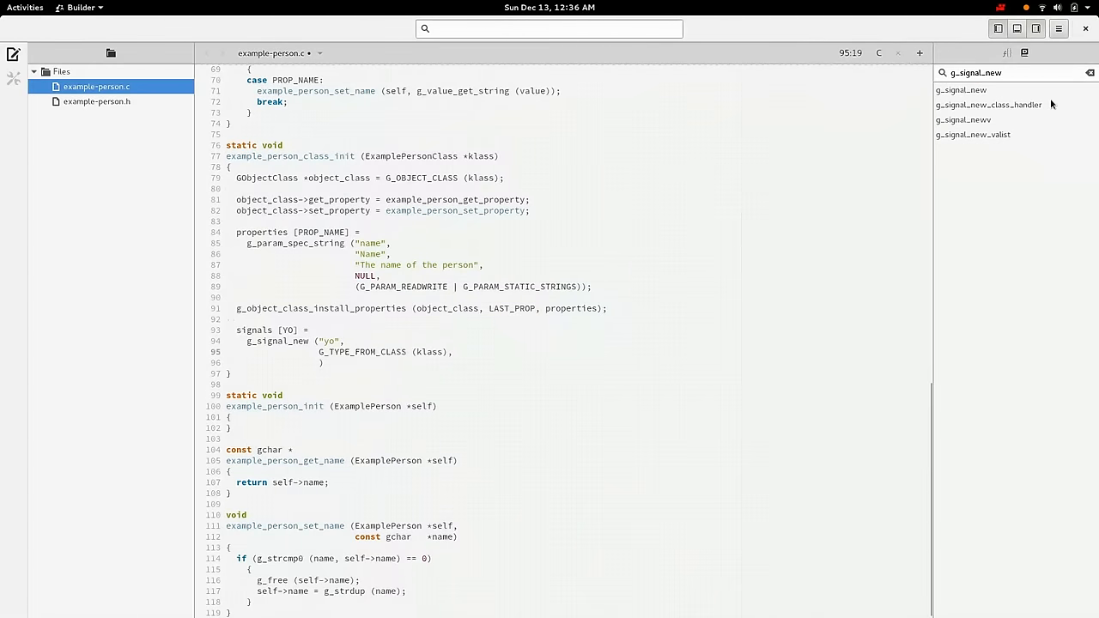
- Pass G_SIGNAL_RUN_LAST as the yo signal's flags, consulting the g_signal_new documentation
{"action": "left_click", "coordinate": [967, 89]}
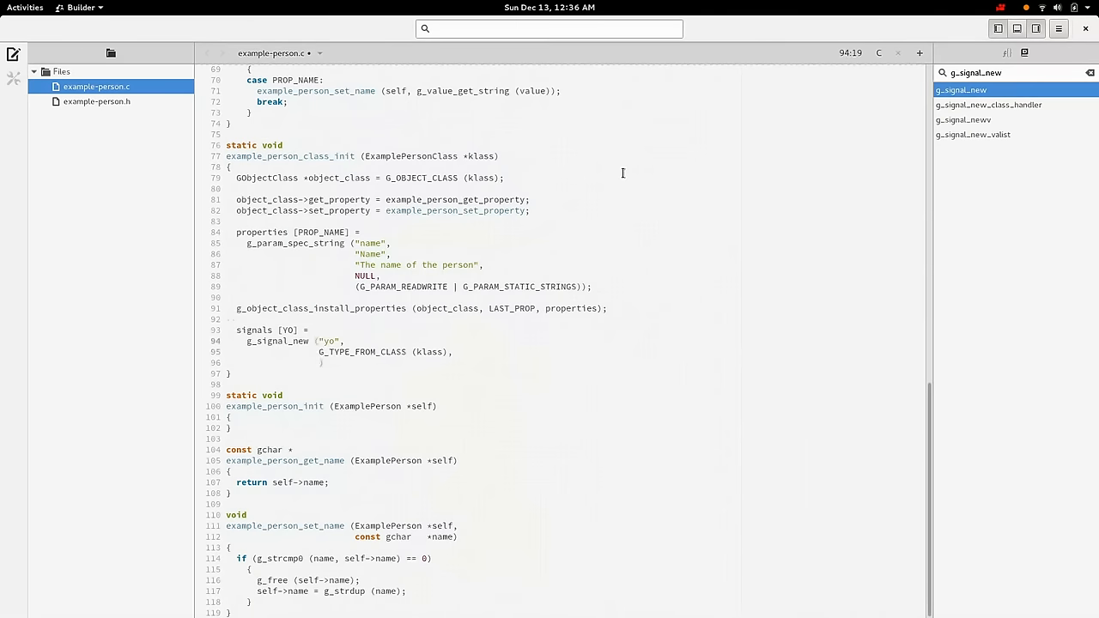
{"action": "type", "text": "EXA"}
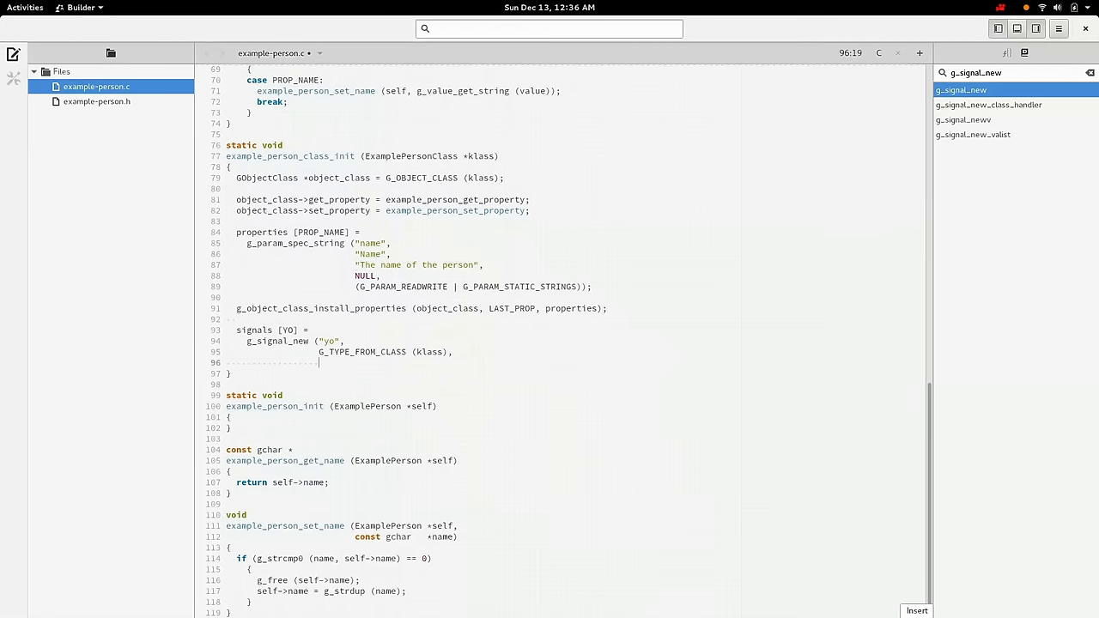
{"action": "type", "text": "GI"}
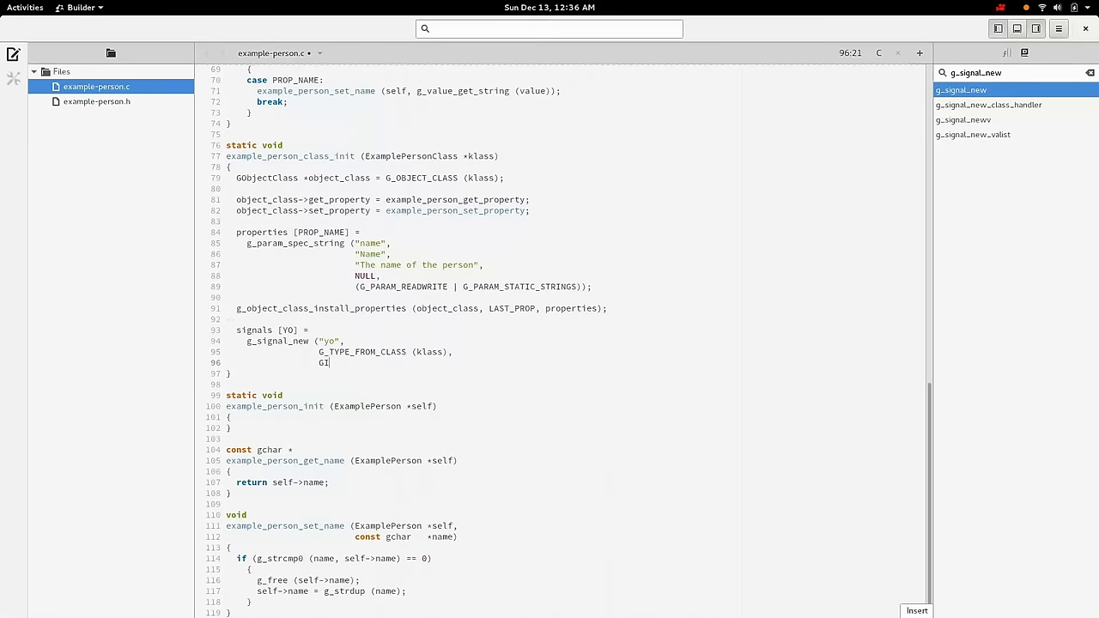
{"action": "type", "text": "G_SIGNAL_RUN_LAST,"}
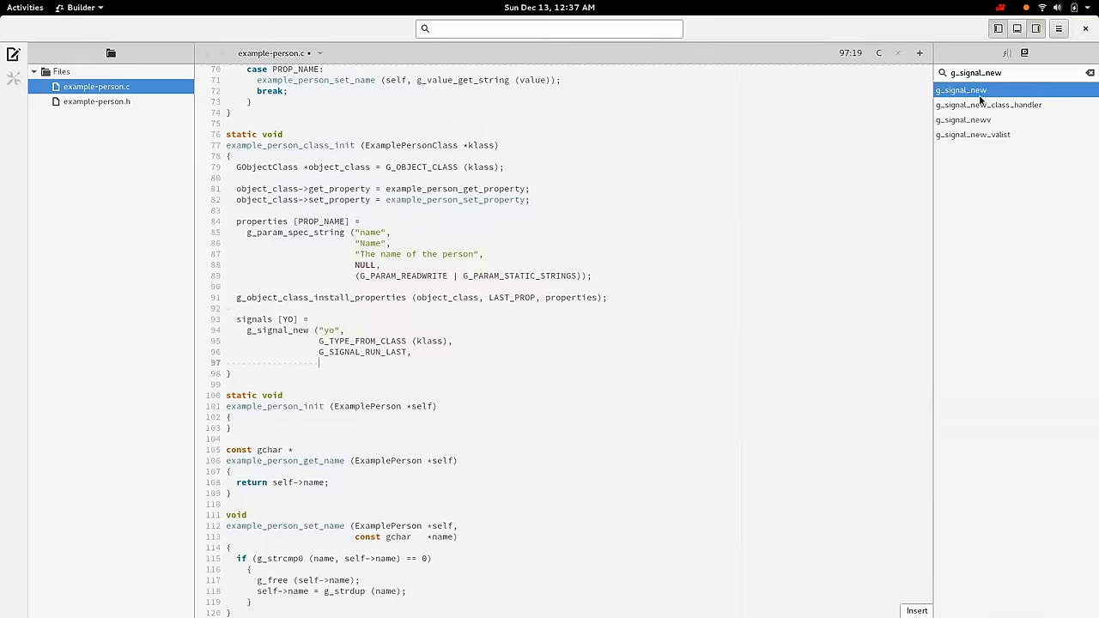
{"action": "left_click", "coordinate": [989, 104]}
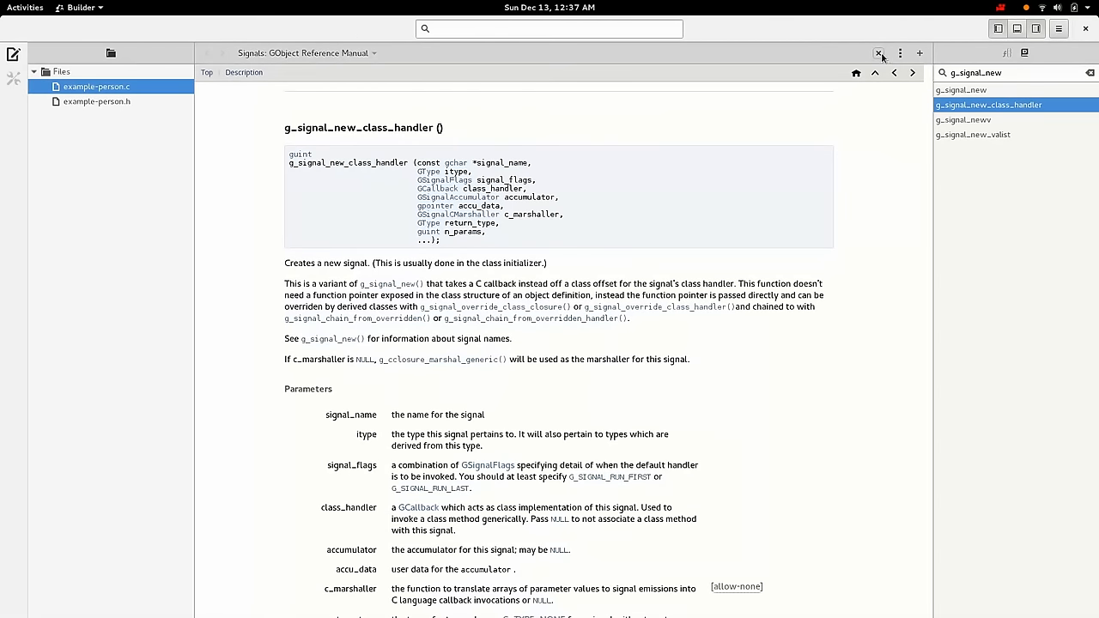
- Pass 0 as the class offset beside a commented-out G_STRUCT_OFFSET (ExamplePersonClass, yo)
{"action": "left_click", "coordinate": [875, 54]}
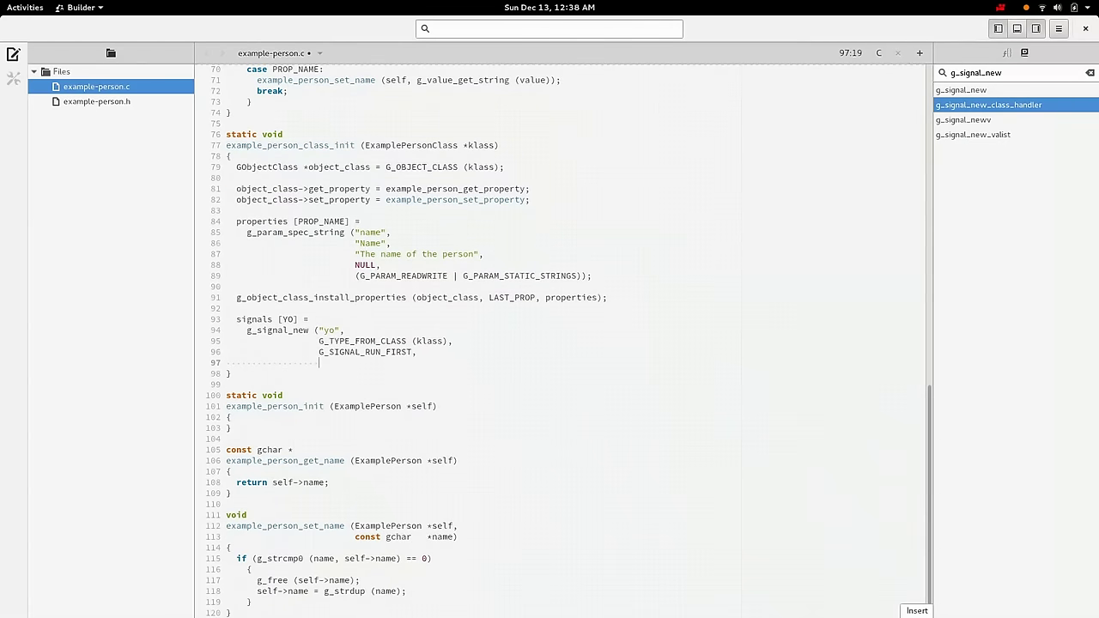
{"action": "type", "text": "0,"}
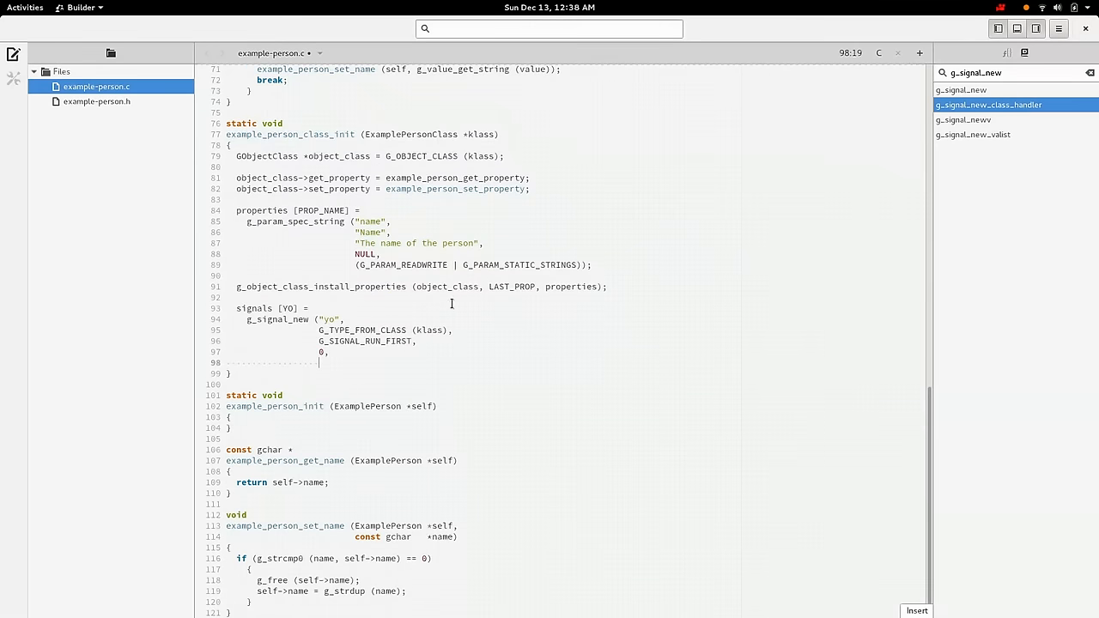
{"action": "left_click", "coordinate": [969, 90]}
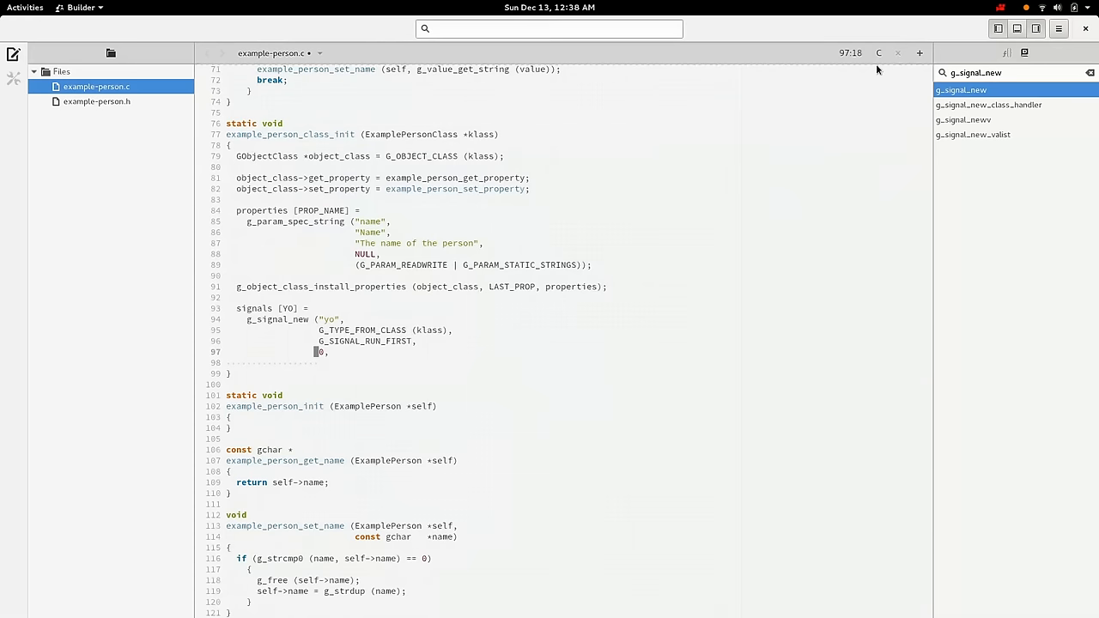
{"action": "type", "text": "G_STRUCT_OF"}
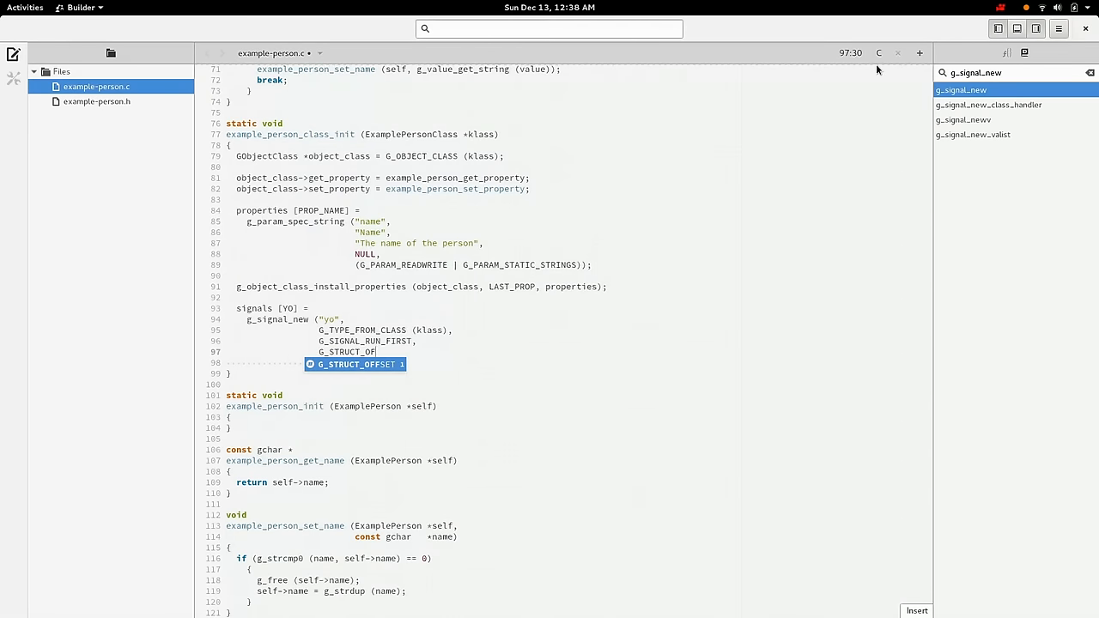
{"action": "type", "text": "(ExamplePersonClass"}
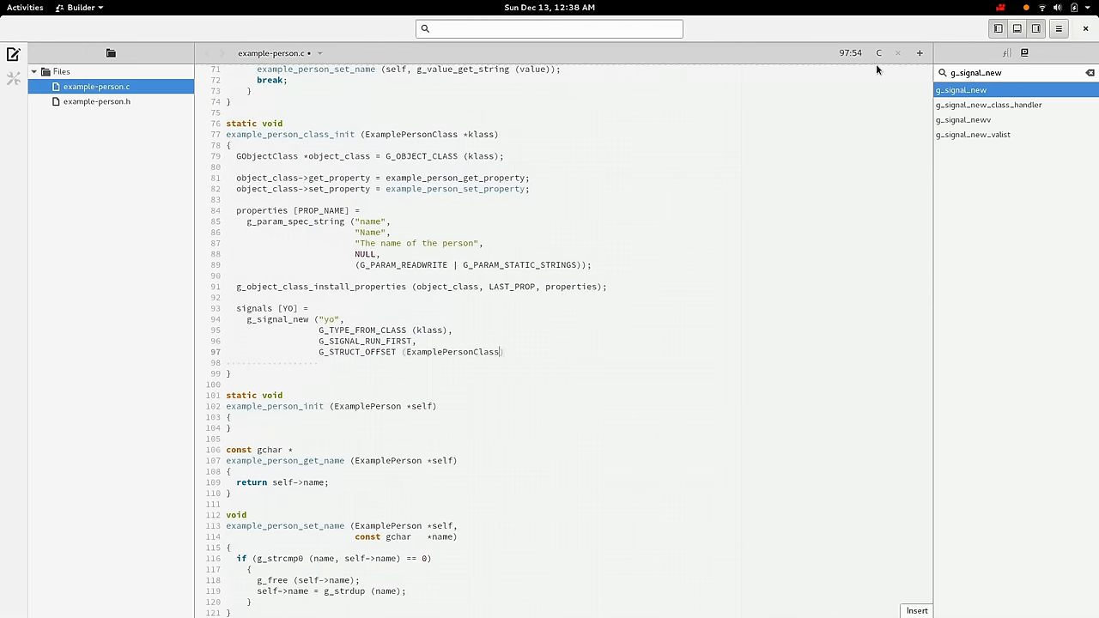
{"action": "type", "text": ", yo), */"}
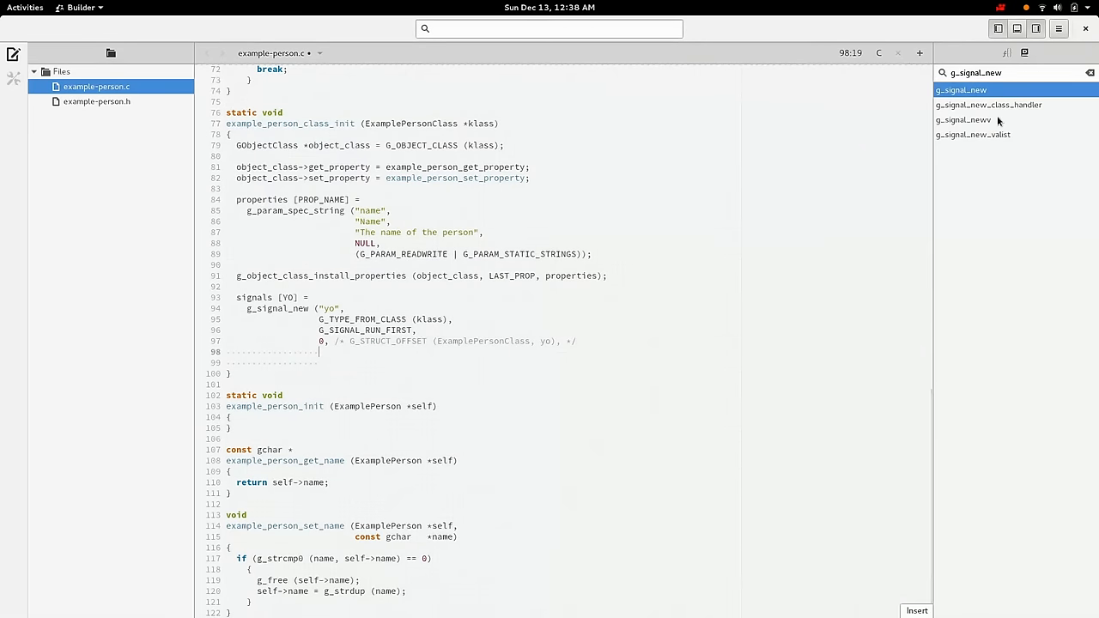
- Read the g_signal_new reference page with its parameter list and class_offset notes
{"action": "left_click", "coordinate": [967, 90]}
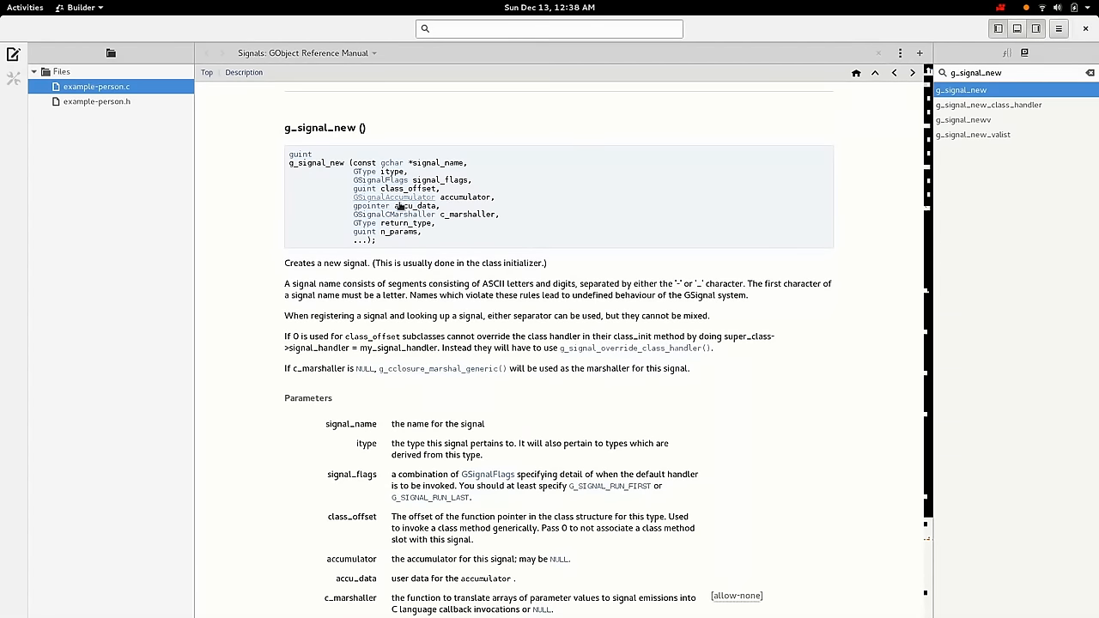
{"action": "mouse_move", "coordinate": [551, 210]}
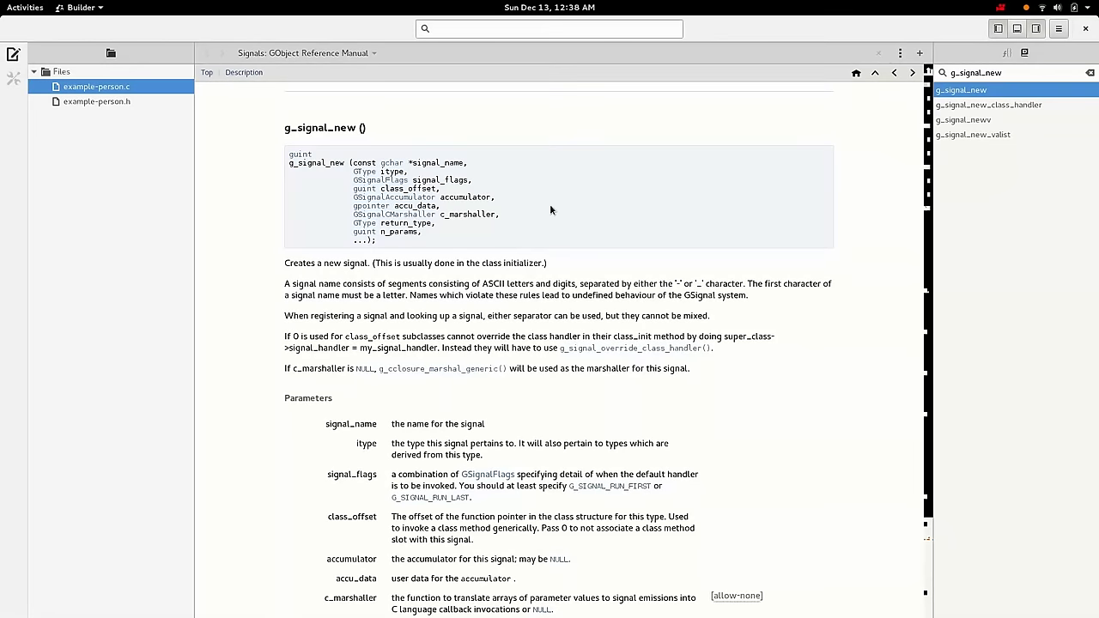
{"action": "mouse_move", "coordinate": [561, 209]}
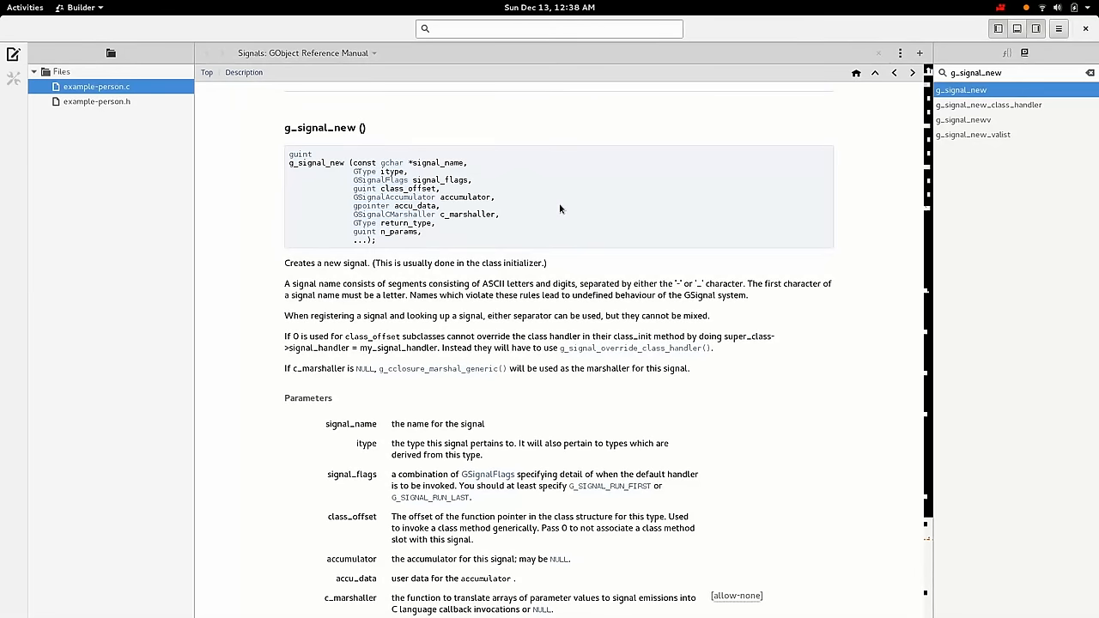
{"action": "mouse_move", "coordinate": [505, 205]}
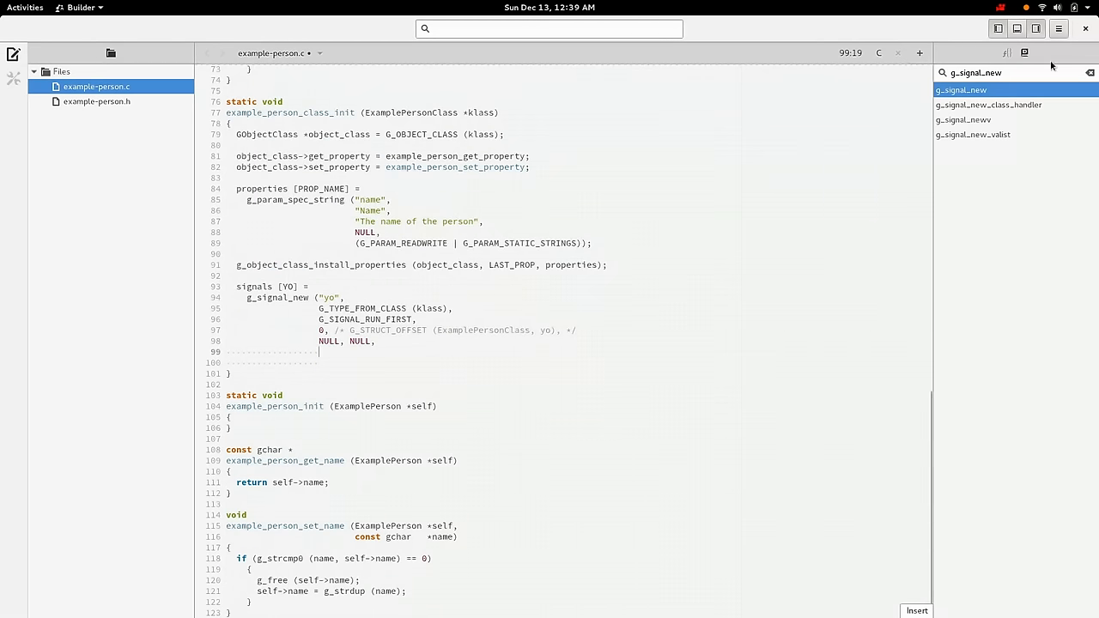
- Reopen the g_signal_new reference page from the documentation sidebar
{"action": "left_click", "coordinate": [970, 89]}
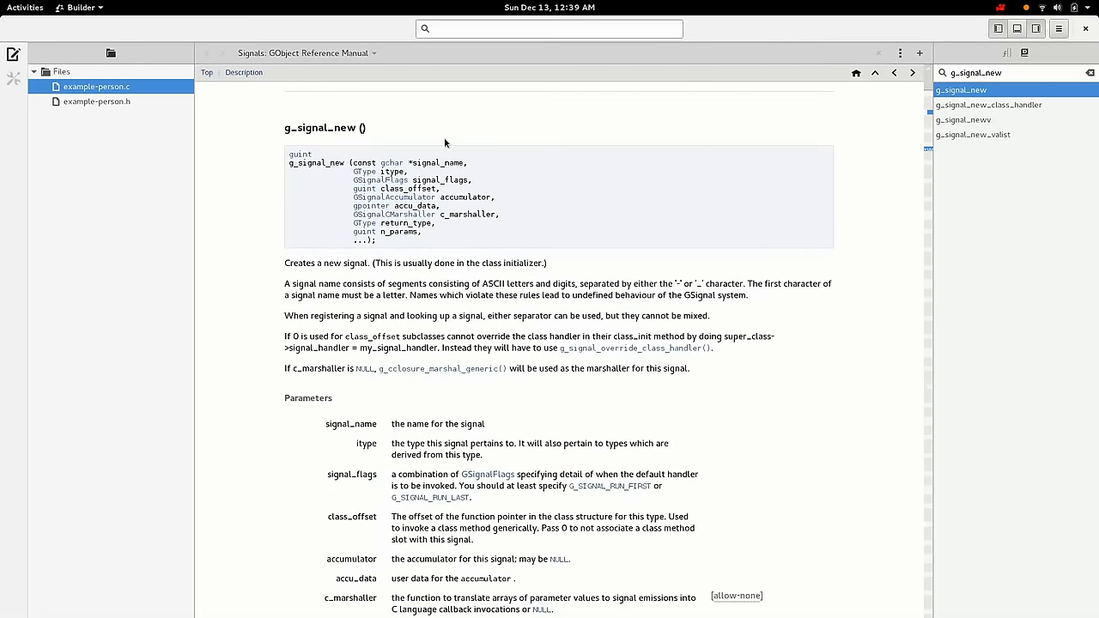
{"action": "mouse_move", "coordinate": [493, 222]}
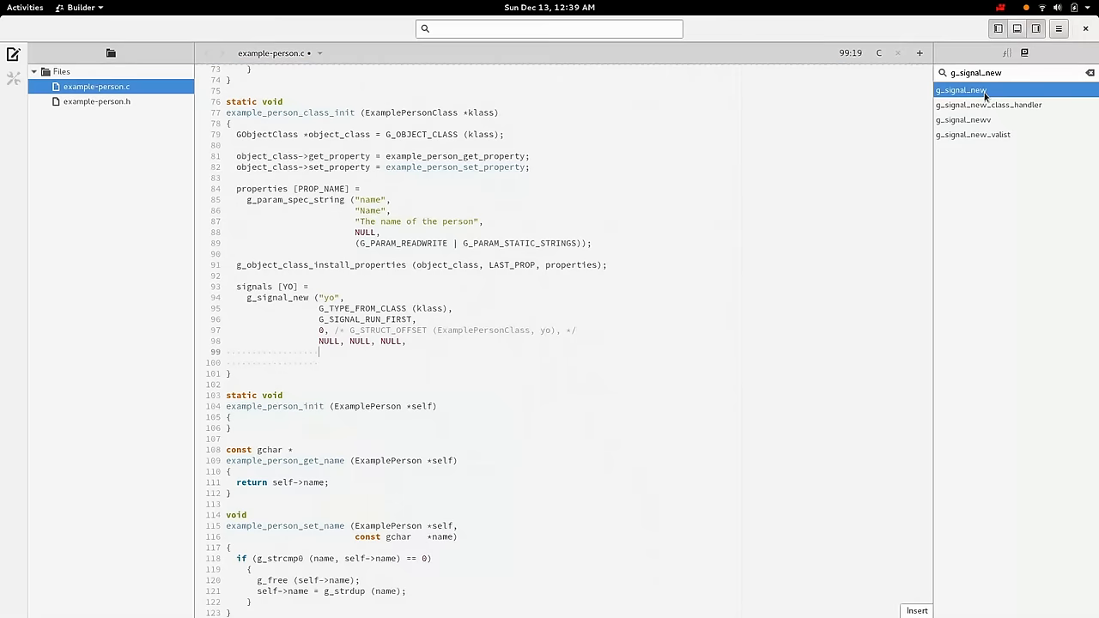
- Check the g_signal_new docs and pass G_TYPE_NONE as the yo signal's return type
{"action": "left_click", "coordinate": [961, 91]}
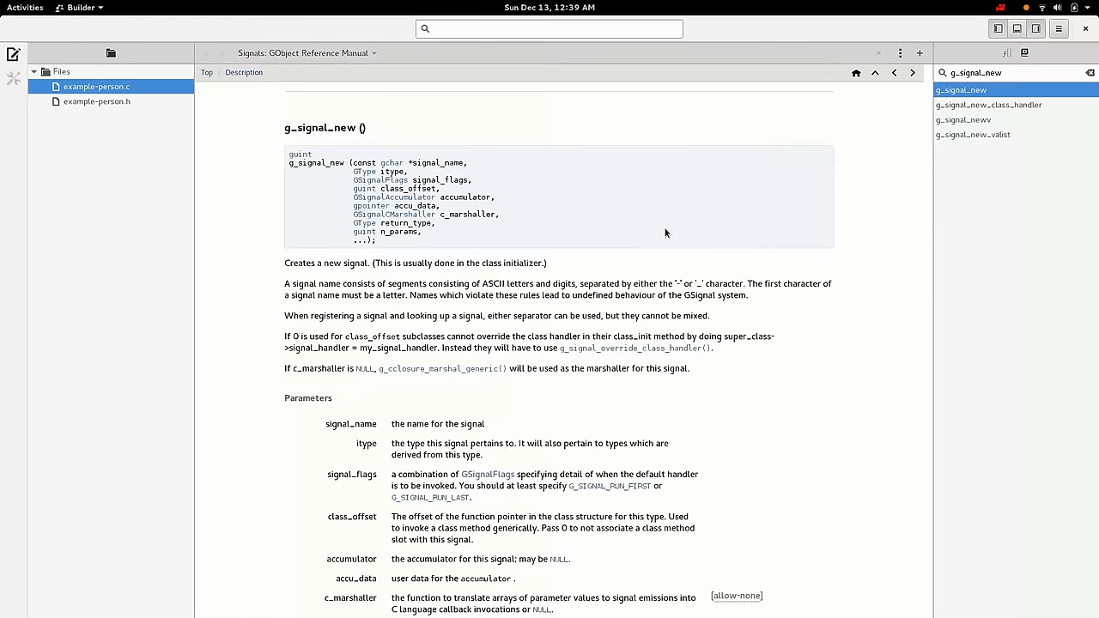
{"action": "mouse_move", "coordinate": [519, 187]}
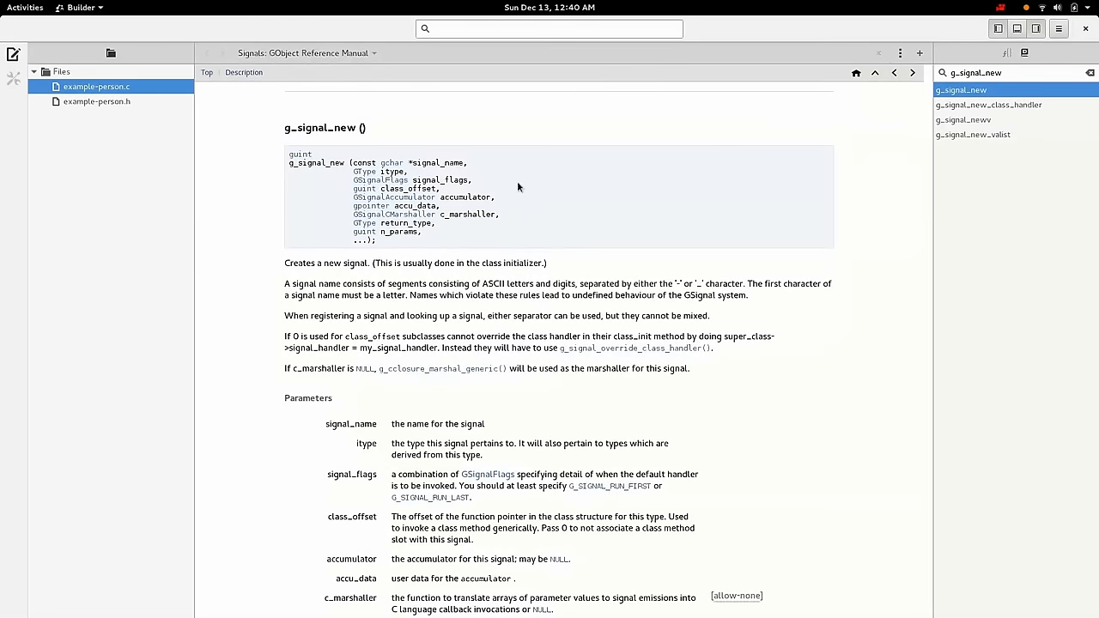
{"action": "mouse_move", "coordinate": [469, 231]}
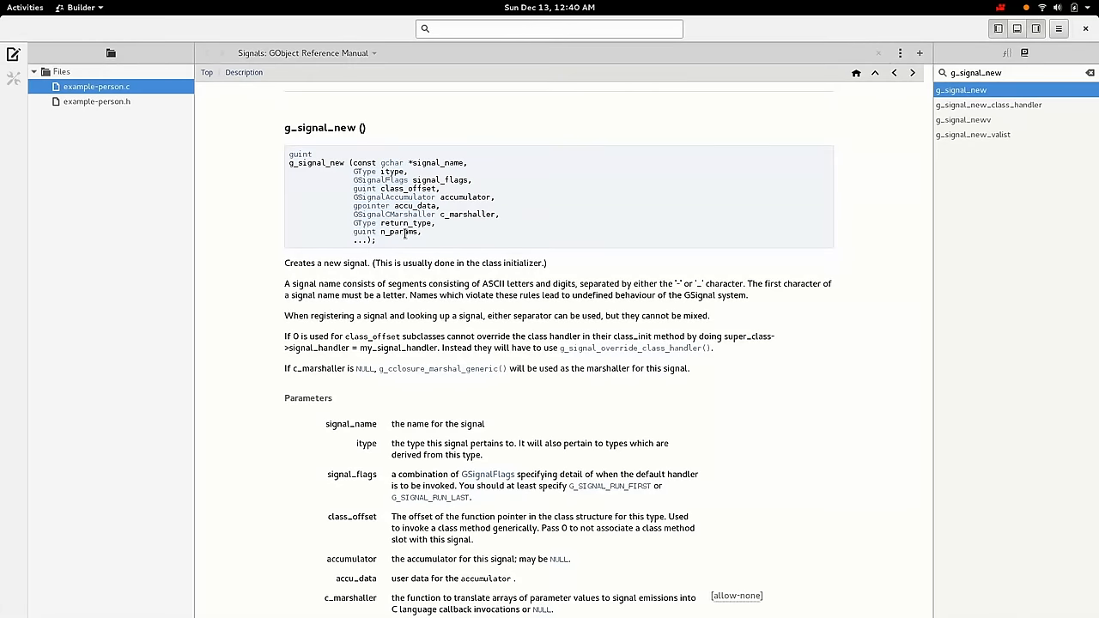
{"action": "mouse_move", "coordinate": [462, 240]}
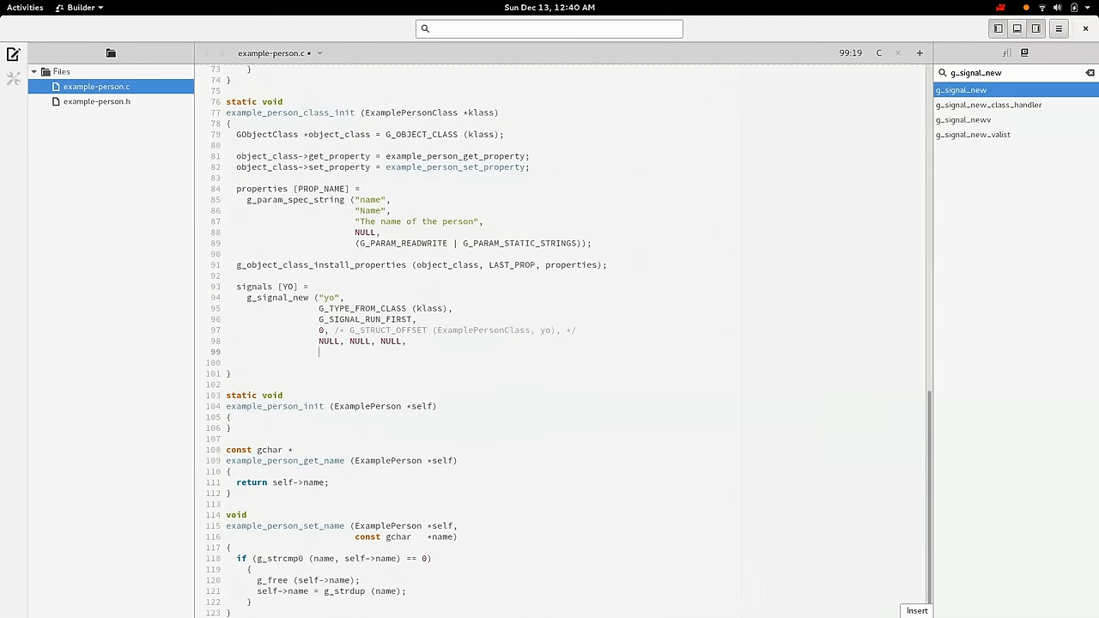
{"action": "type", "text": "G_TYPE_NONE, 0);"}
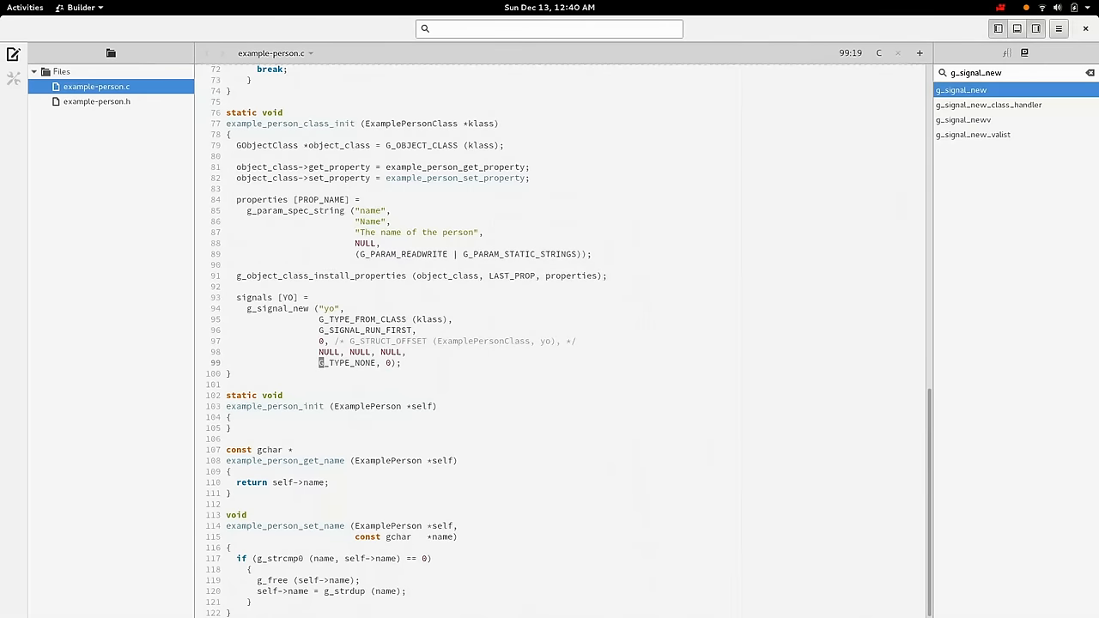
- Start a new line after example_person_init for the example_person_emit_yo (ExamplePerson *self) stub
{"action": "left_click", "coordinate": [239, 308]}
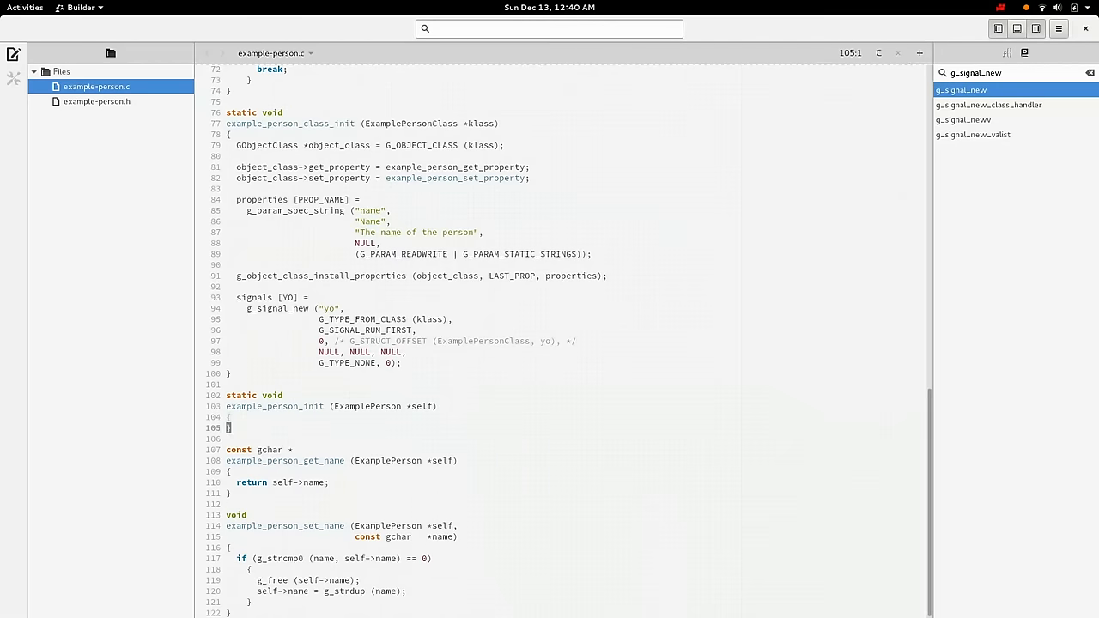
{"action": "key", "text": "Return"}
{"action": "type", "text": "example_person_emit_yo (ExamplePerson *self"}
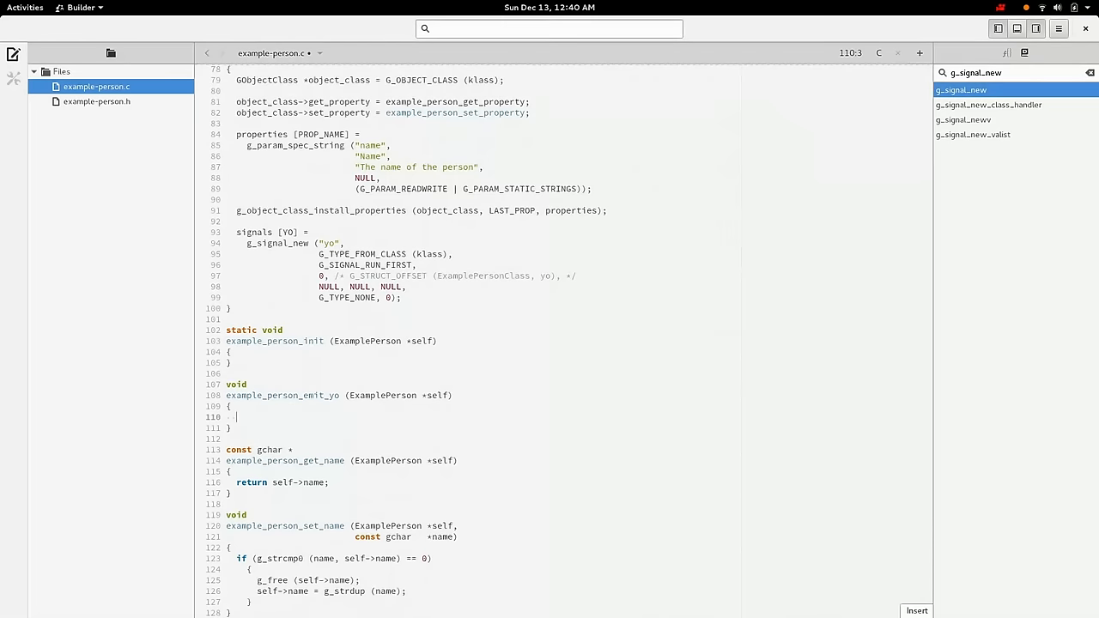
- Autocomplete g_signal_emit (self, signals [YO], 0) inside the example_person_emit_yo body
{"action": "type", "text": "g"}
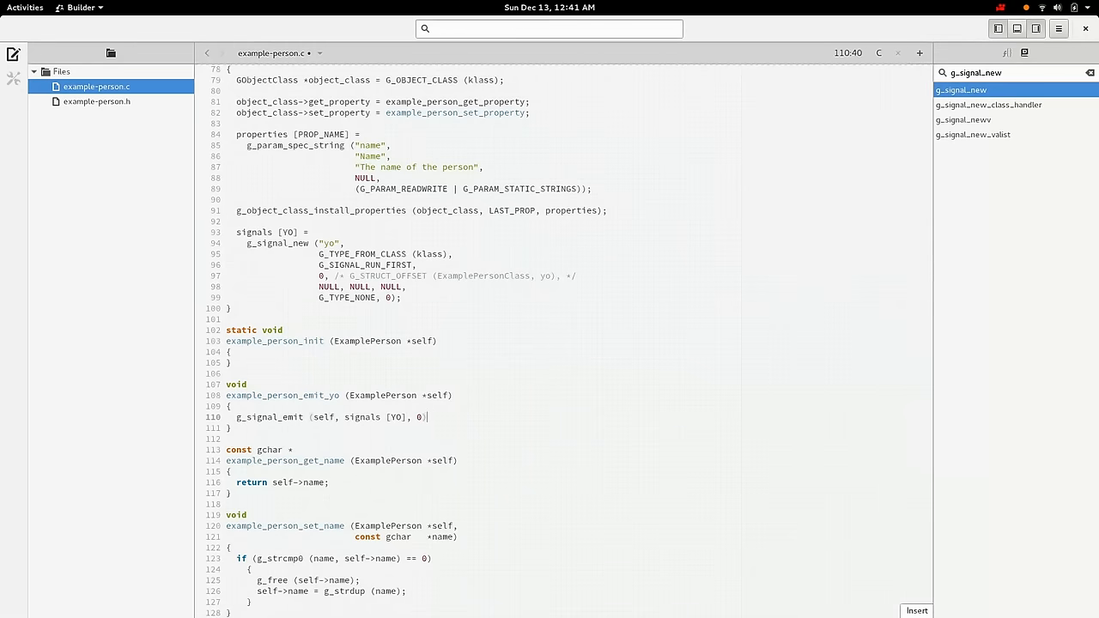
{"action": "left_click", "coordinate": [345, 417]}
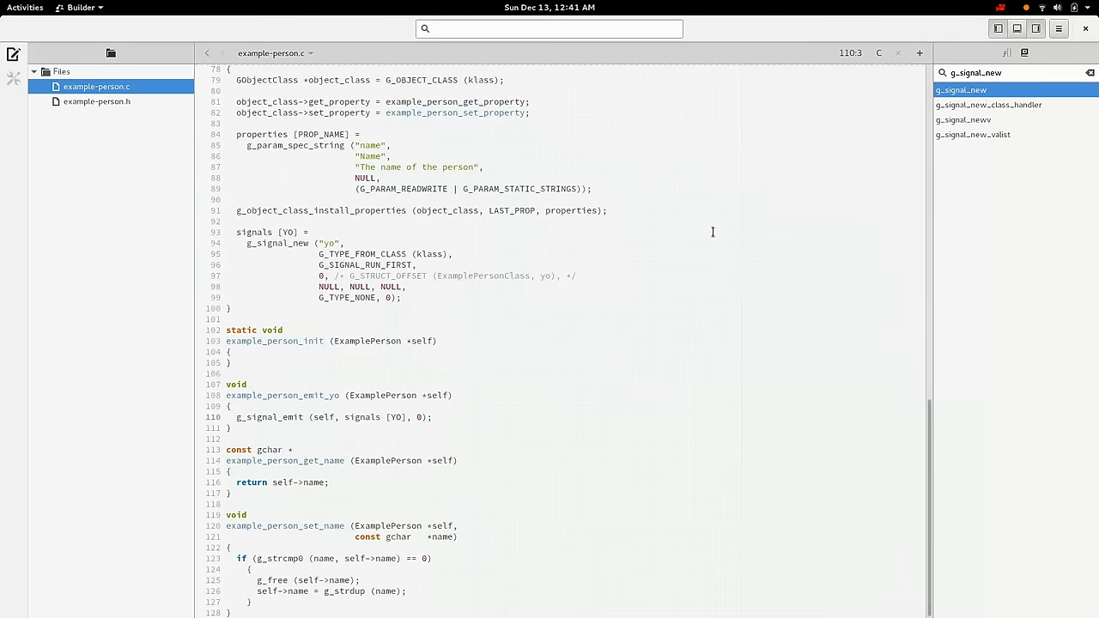
{"action": "mouse_move", "coordinate": [680, 248]}
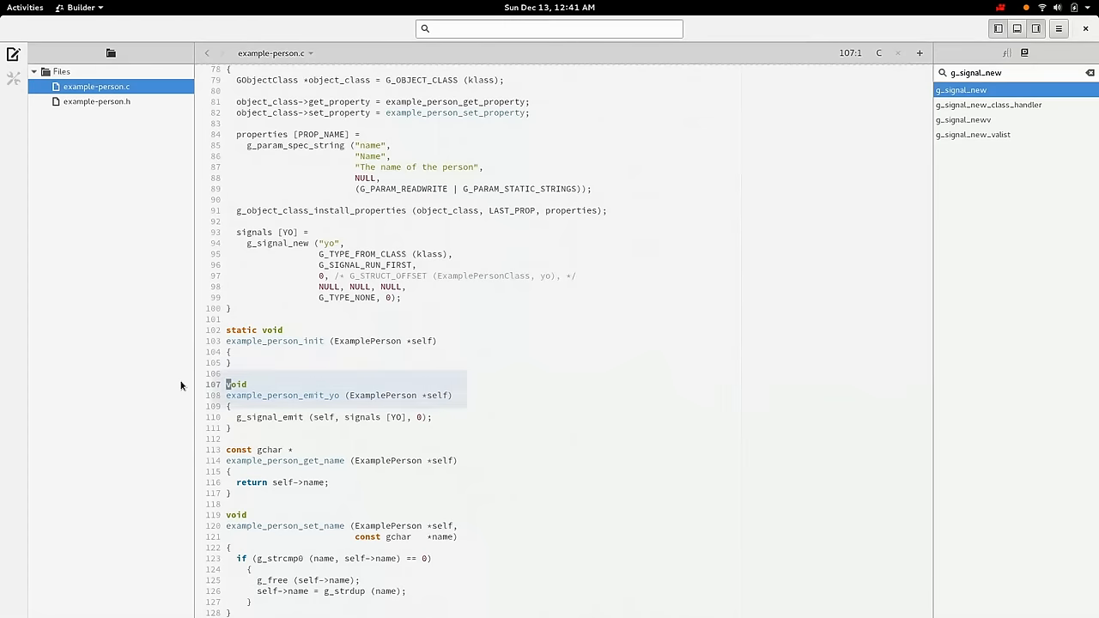
- Select example-person.h in the Files sidebar to open it in the editor
{"action": "left_click", "coordinate": [95, 103]}
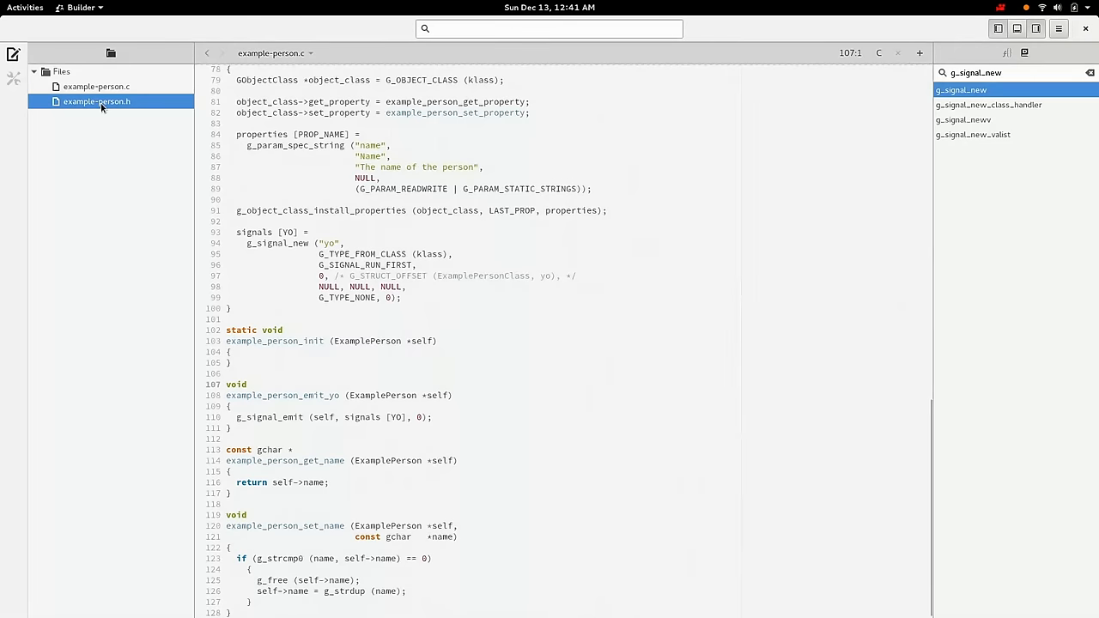
{"action": "left_click", "coordinate": [97, 103]}
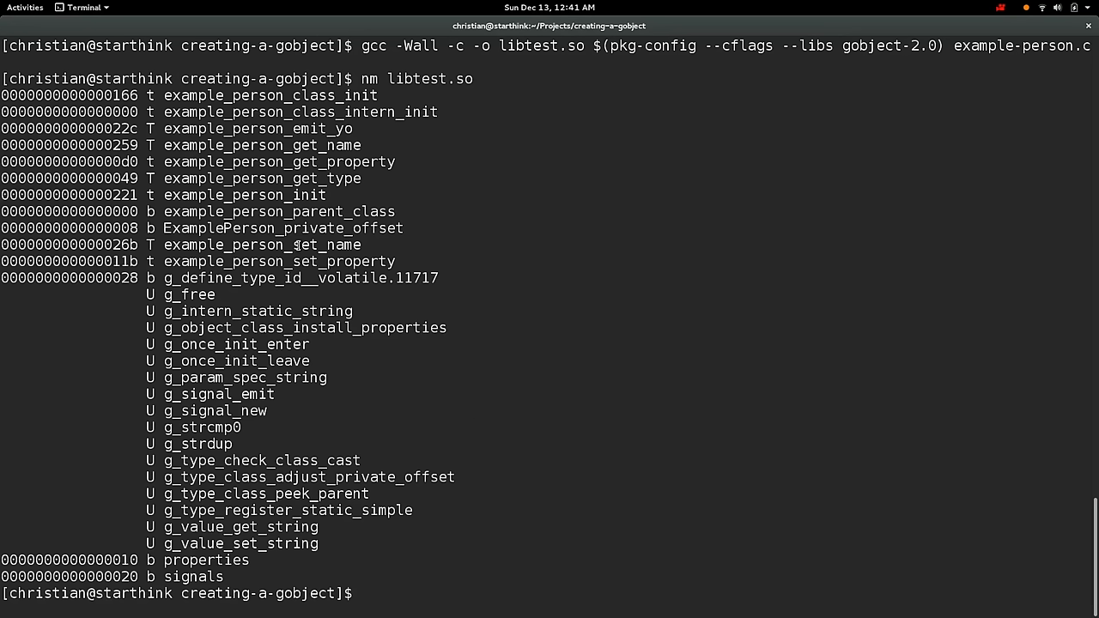
- Build libtest.so from example-person.c with gcc and gobject-2.0 flags, then list symbols with nm
{"action": "double_click", "coordinate": [258, 128]}
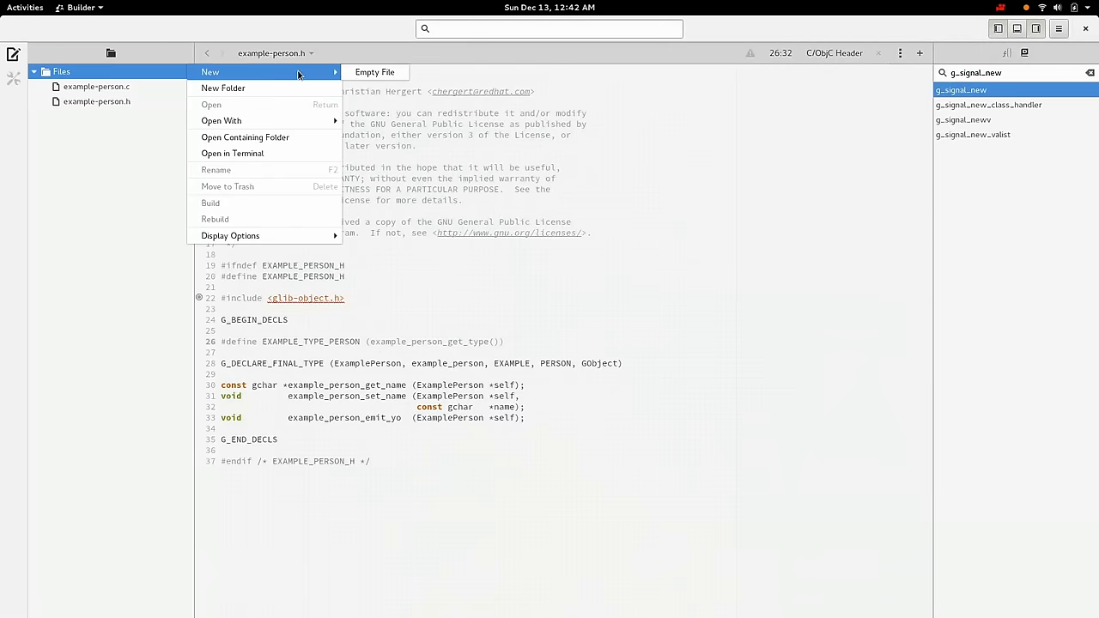
- Create the empty file example-person-private.h, then select it and example-person.h in the file tree
{"action": "left_click", "coordinate": [375, 71]}
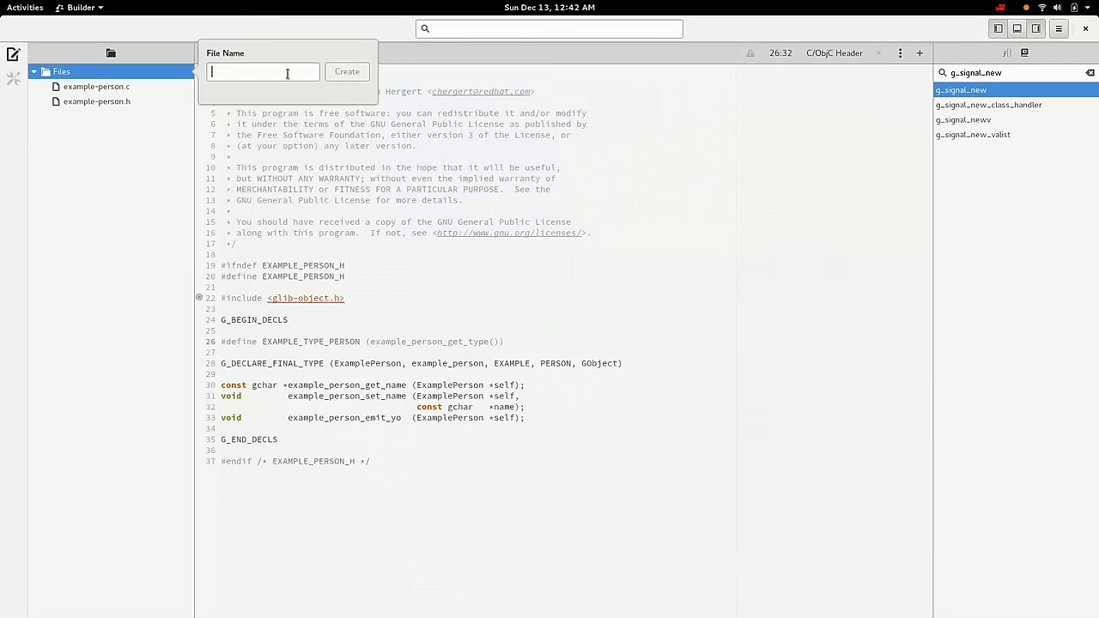
{"action": "type", "text": "example-person-private"}
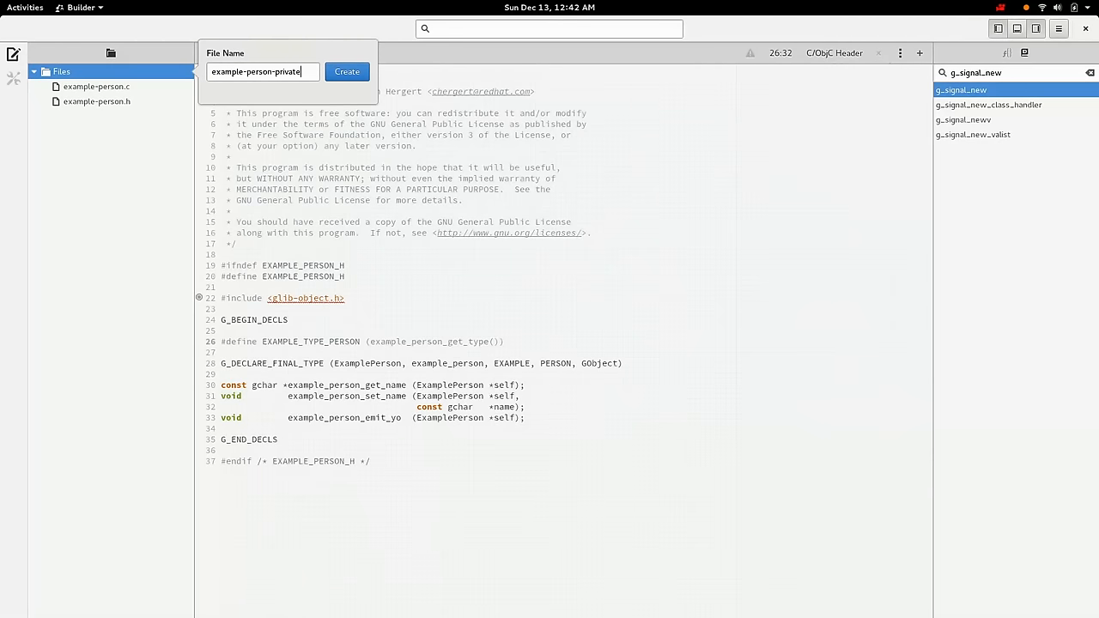
{"action": "left_click", "coordinate": [347, 72]}
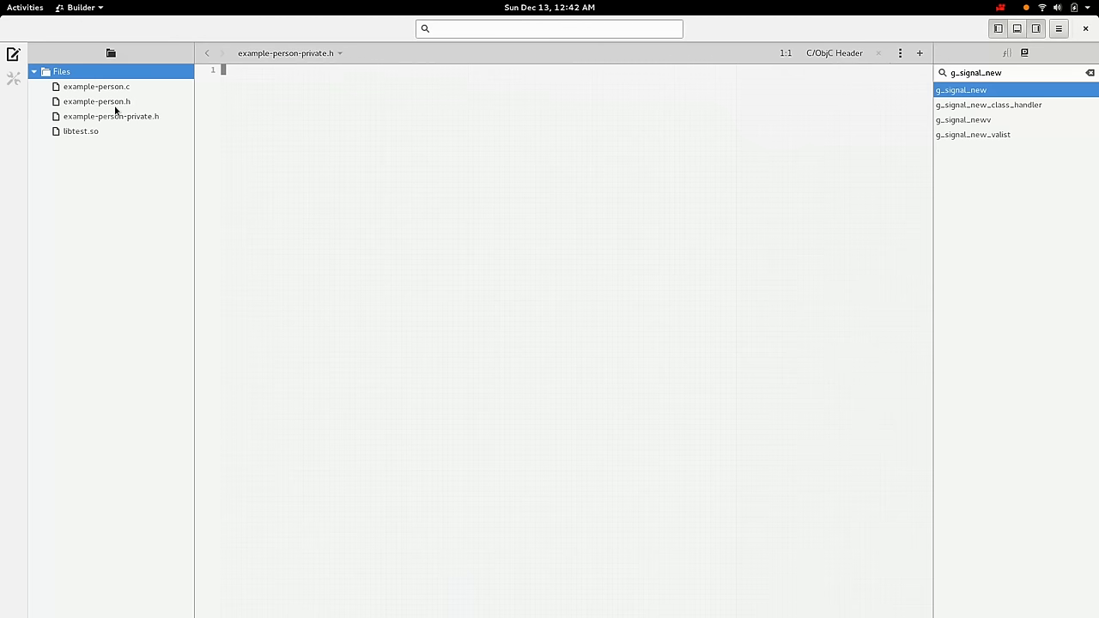
{"action": "left_click", "coordinate": [110, 116]}
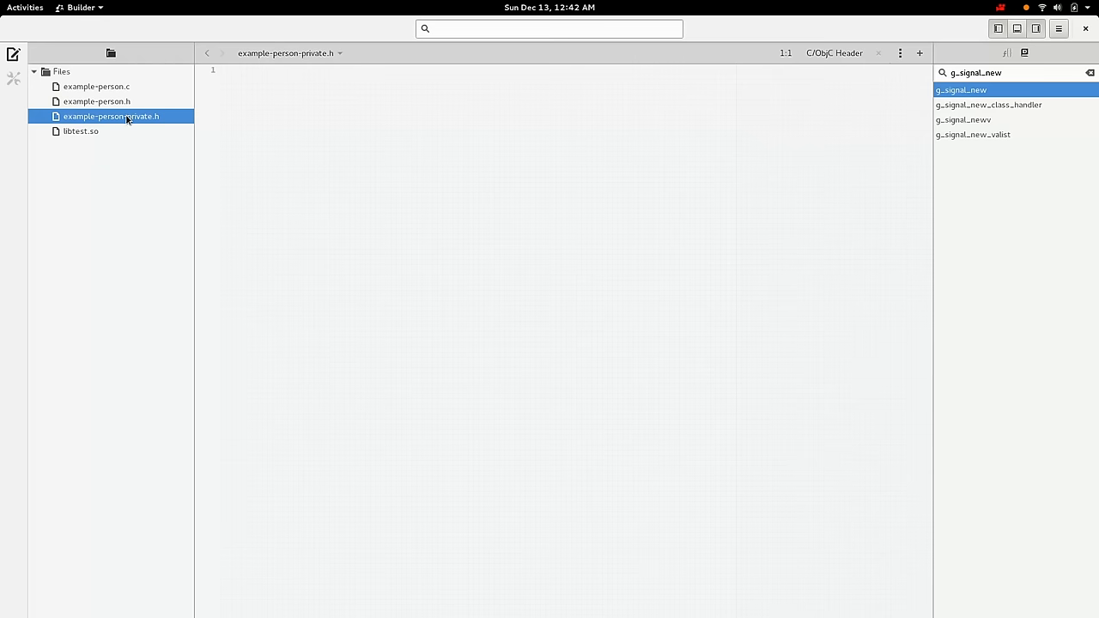
{"action": "left_click", "coordinate": [103, 102]}
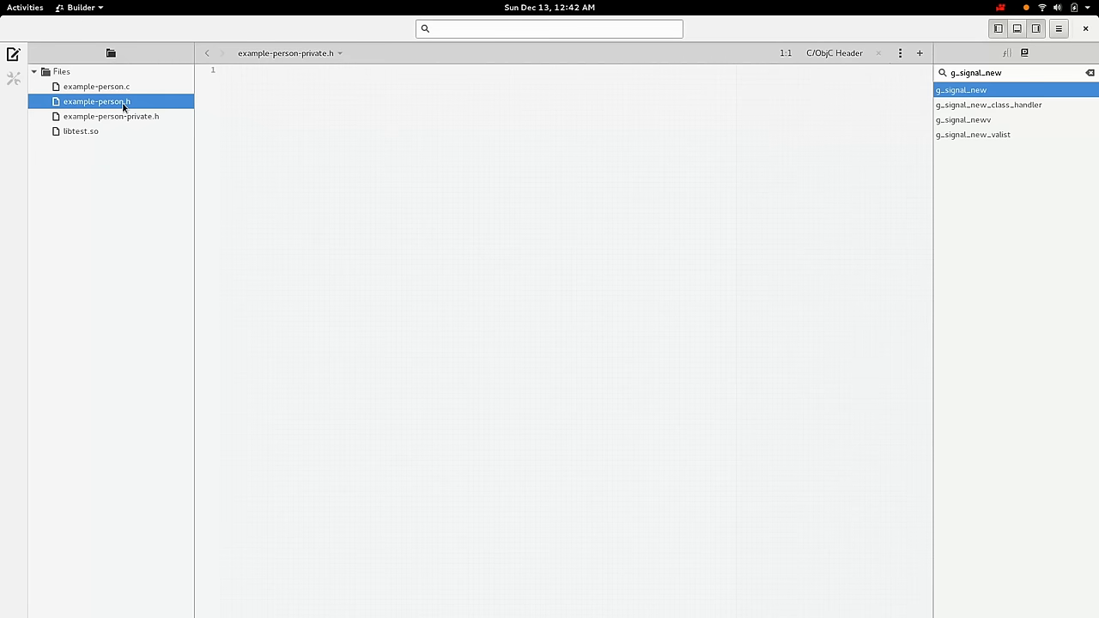
- Cut the example_person_emit_yo declaration from example-person.h and return to example-person-private.h
{"action": "left_click", "coordinate": [100, 103]}
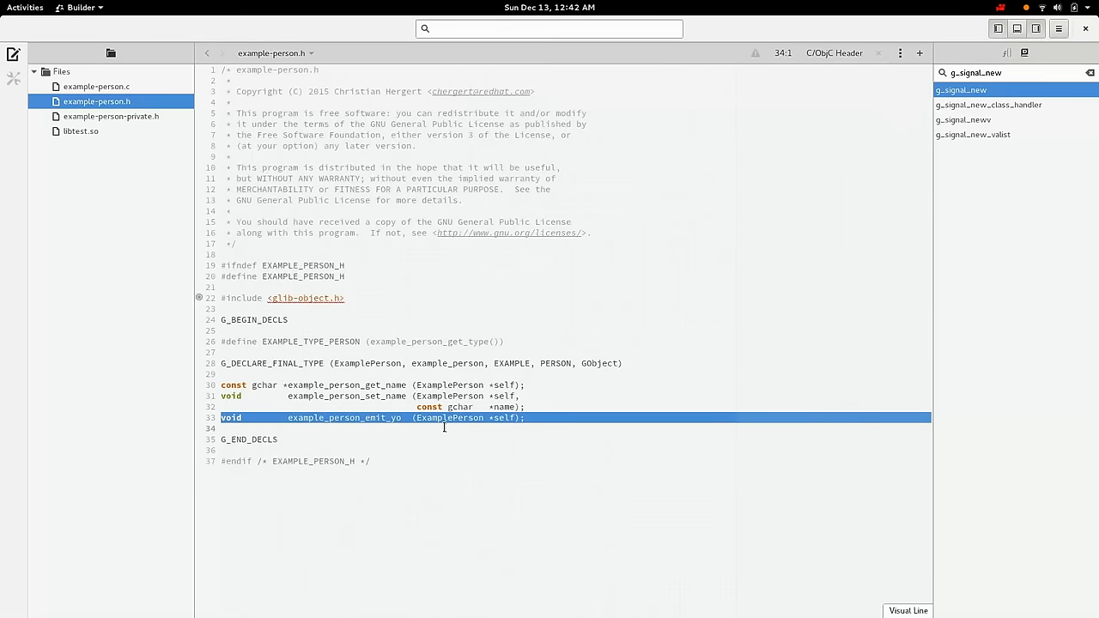
{"action": "mouse_move", "coordinate": [395, 346]}
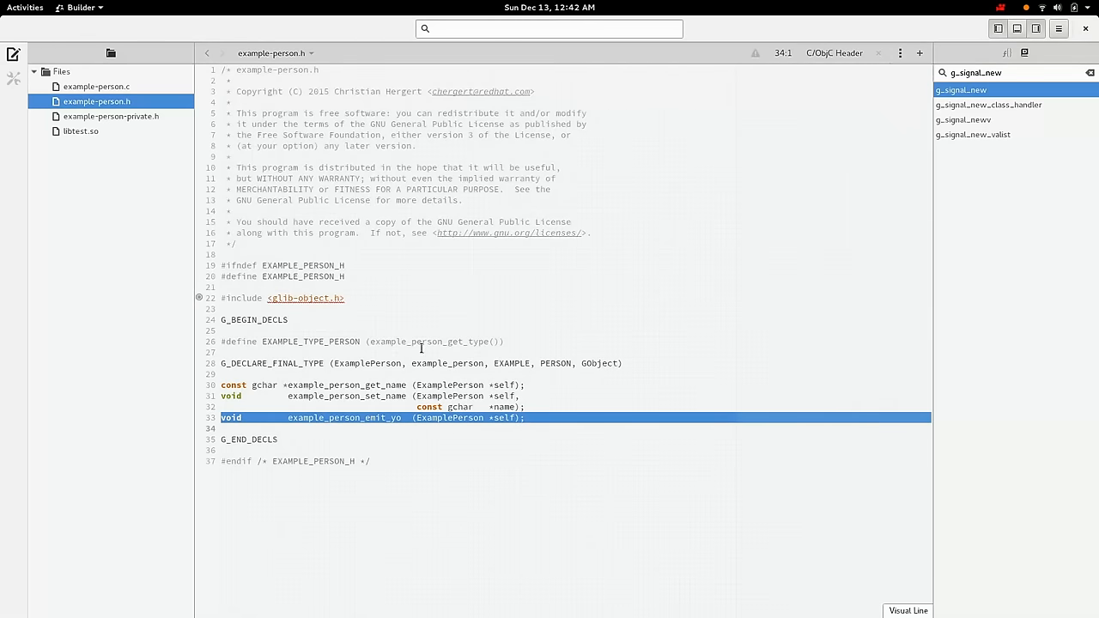
{"action": "key", "text": "Delete"}
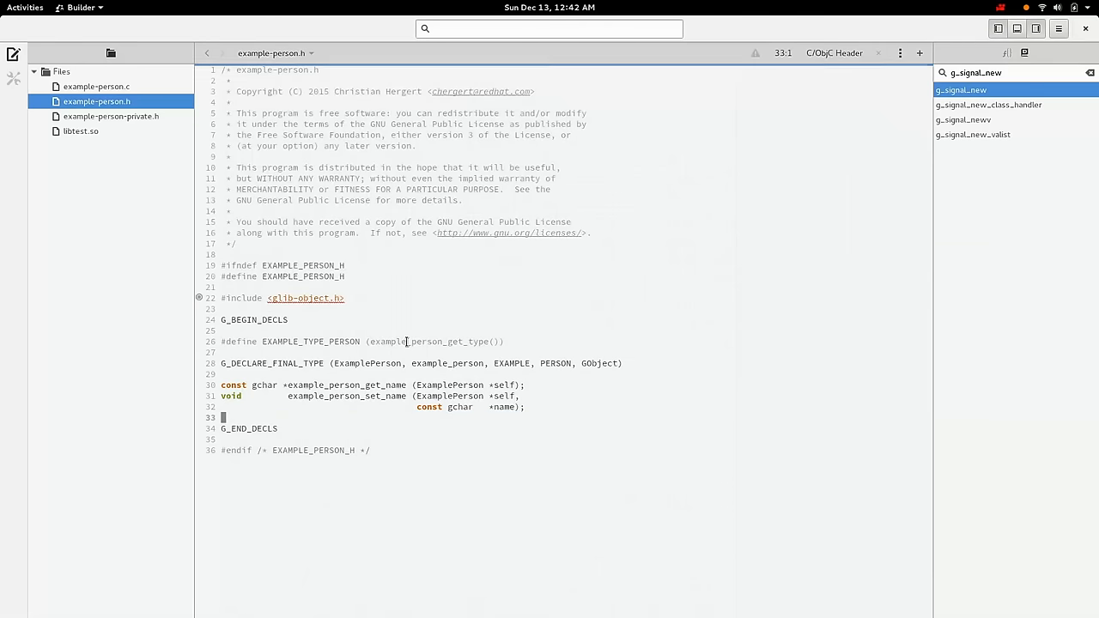
{"action": "left_click", "coordinate": [110, 116]}
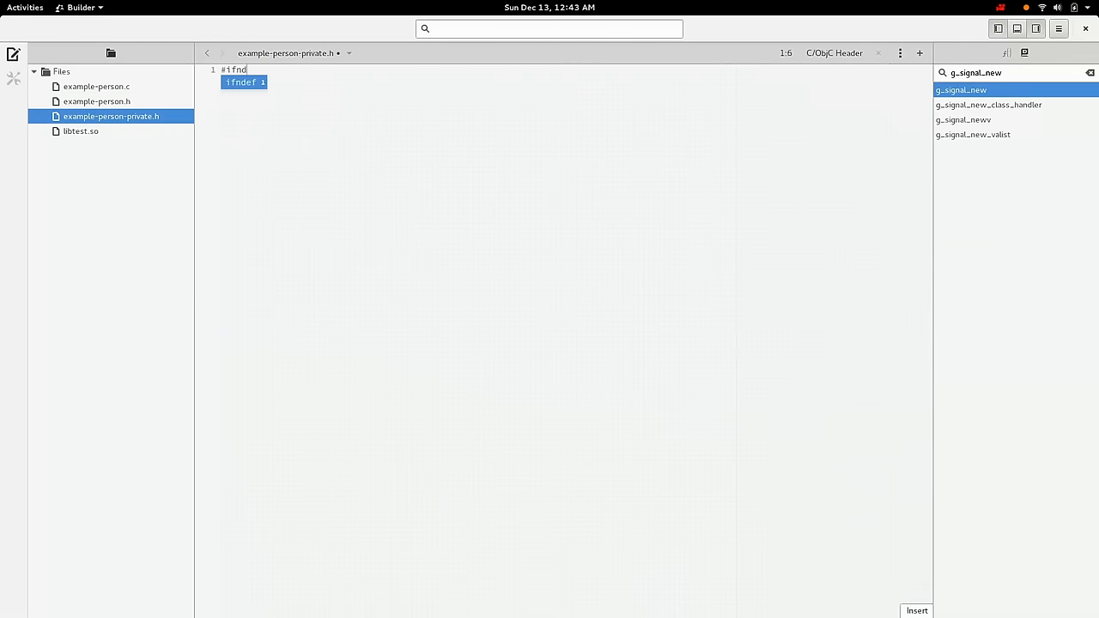
- Add EXAMPLE_PERSON_PRIVATE_H include guards, the example-person.h include and the emit_yo prototype
{"action": "type", "text": "ef EXAMPLE_PERSON_PRIVATE_H"}
{"action": "type", "text": "#define"}
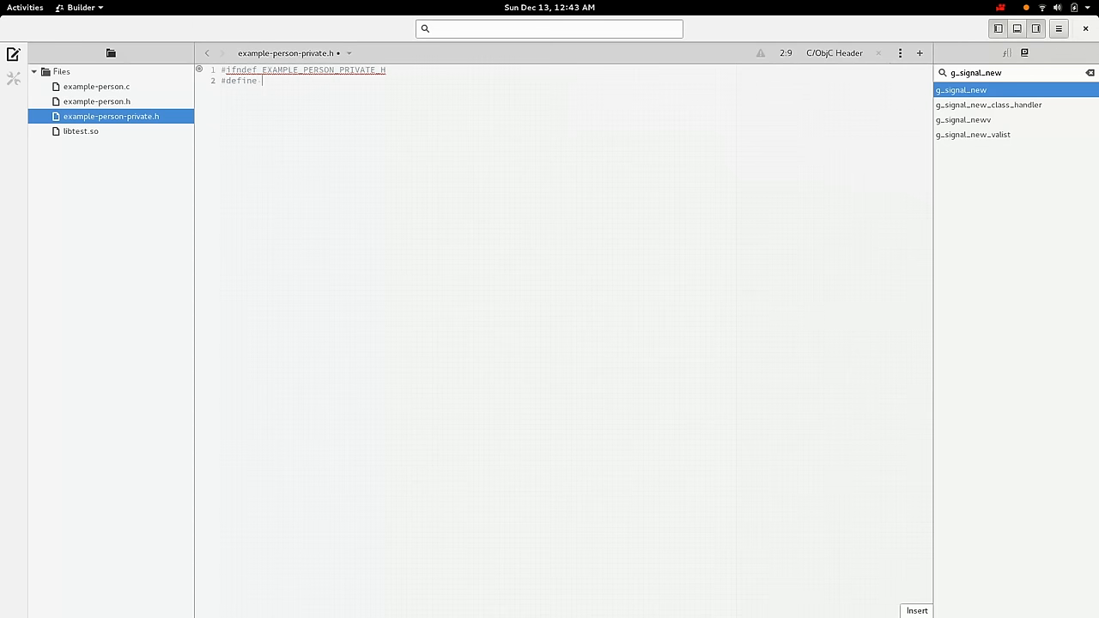
{"action": "type", "text": "EXAMPLE_PERSON_PRIVATE_H"}
{"action": "type", "text": "#endif /* "}
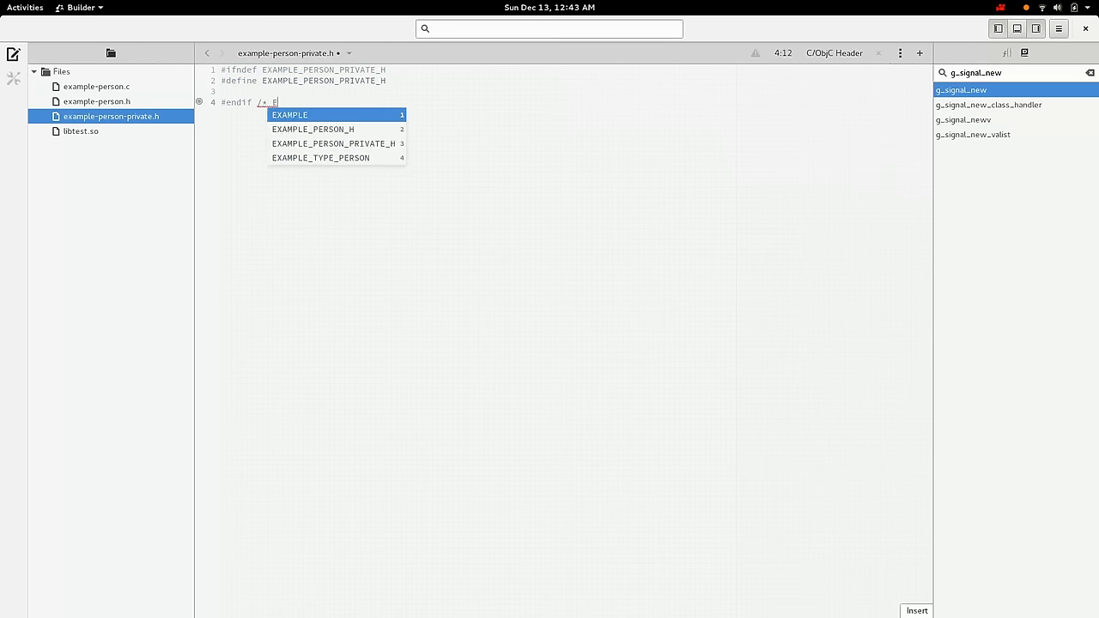
{"action": "type", "text": "EXAMPLE_PERSON_PRIVATE_H */"}
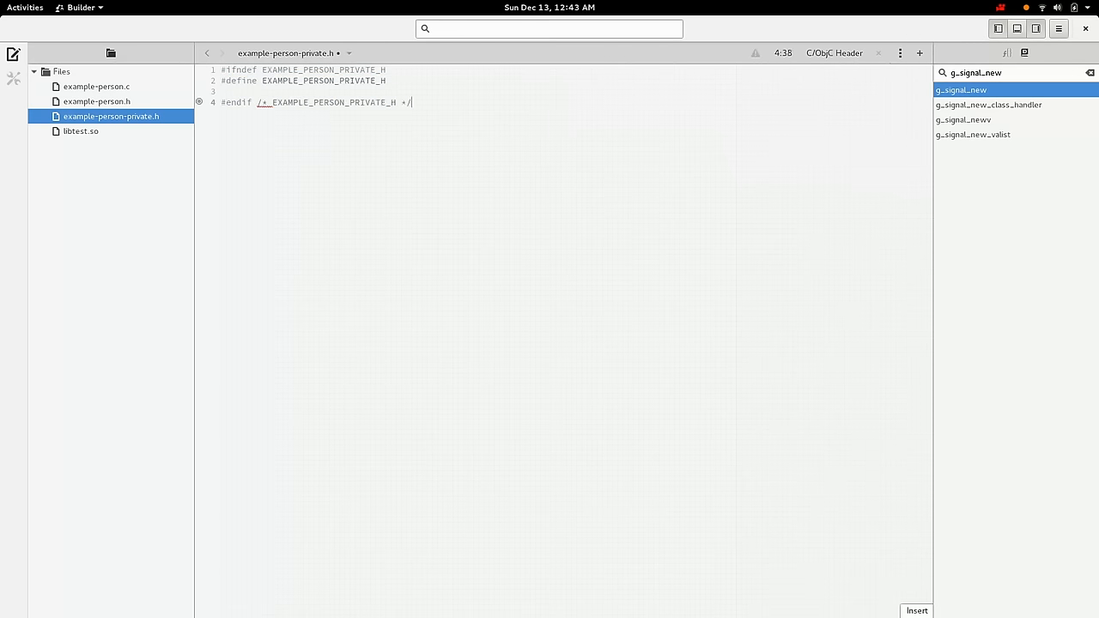
{"action": "key", "text": "Return"}
{"action": "type", "text": "#include \"example-person.h"}
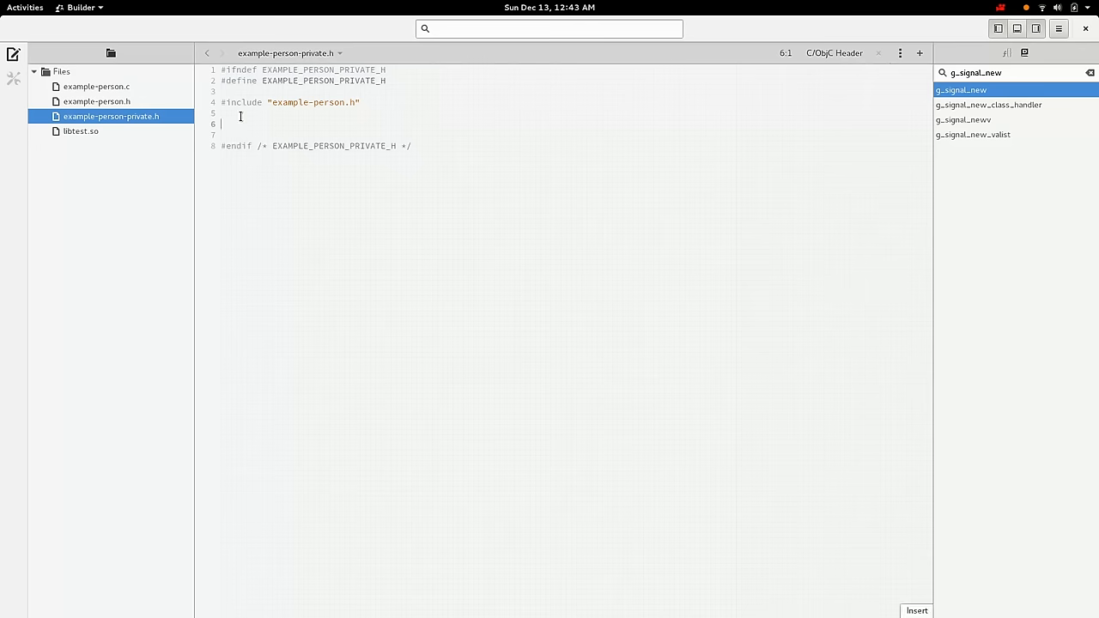
{"action": "type", "text": "void example_person_private"}
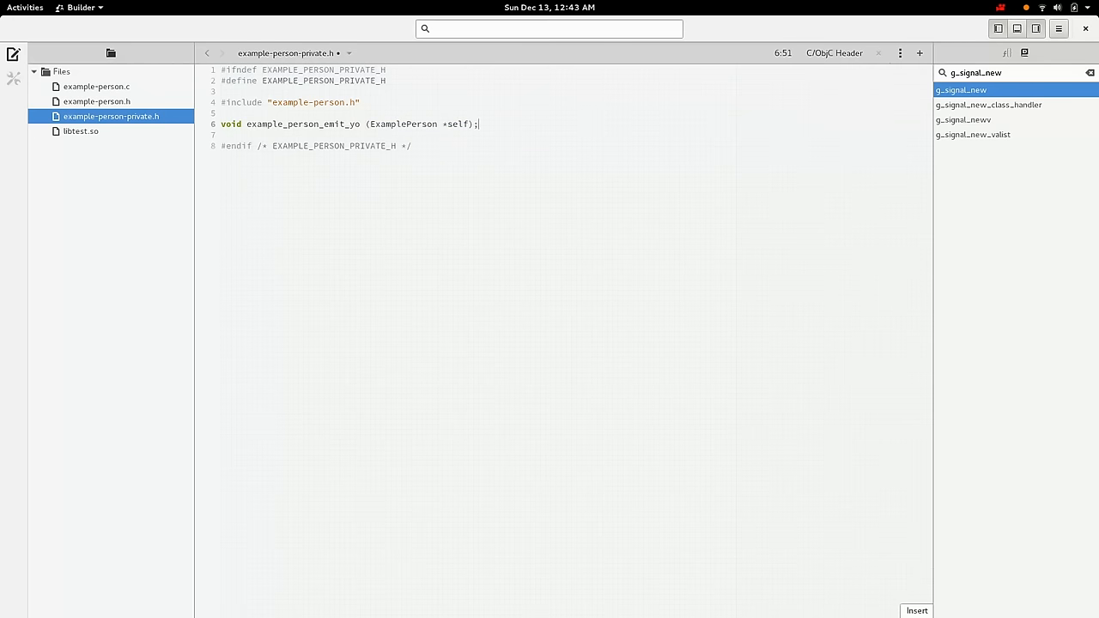
{"action": "left_click", "coordinate": [98, 86]}
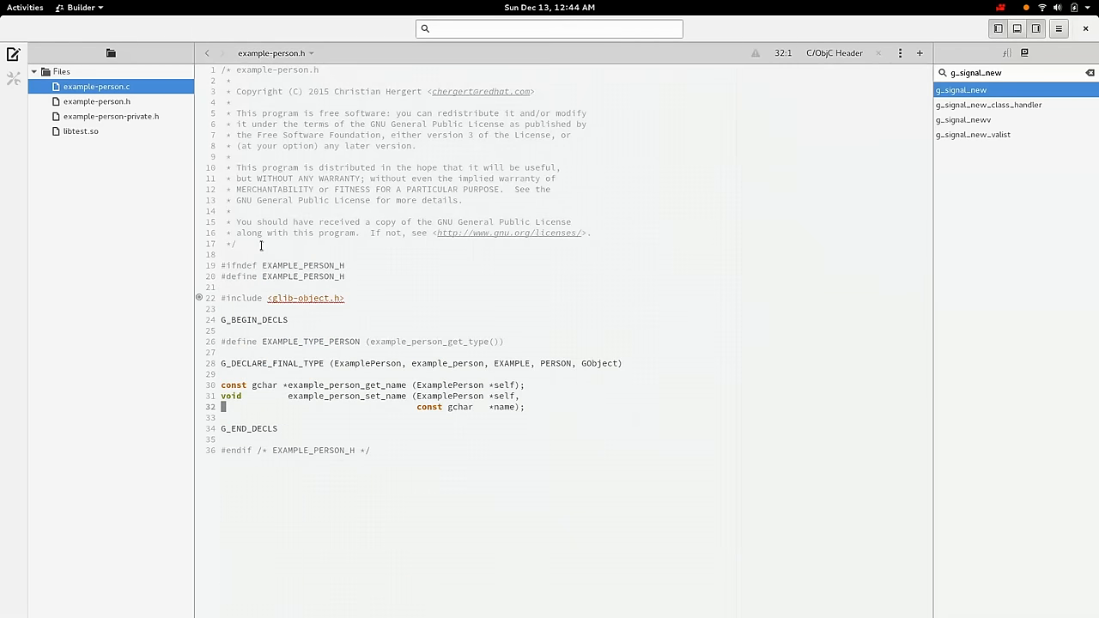
- Paste the _ExamplePerson struct and the copyright header comment into example-person-private.h
{"action": "left_click", "coordinate": [110, 115]}
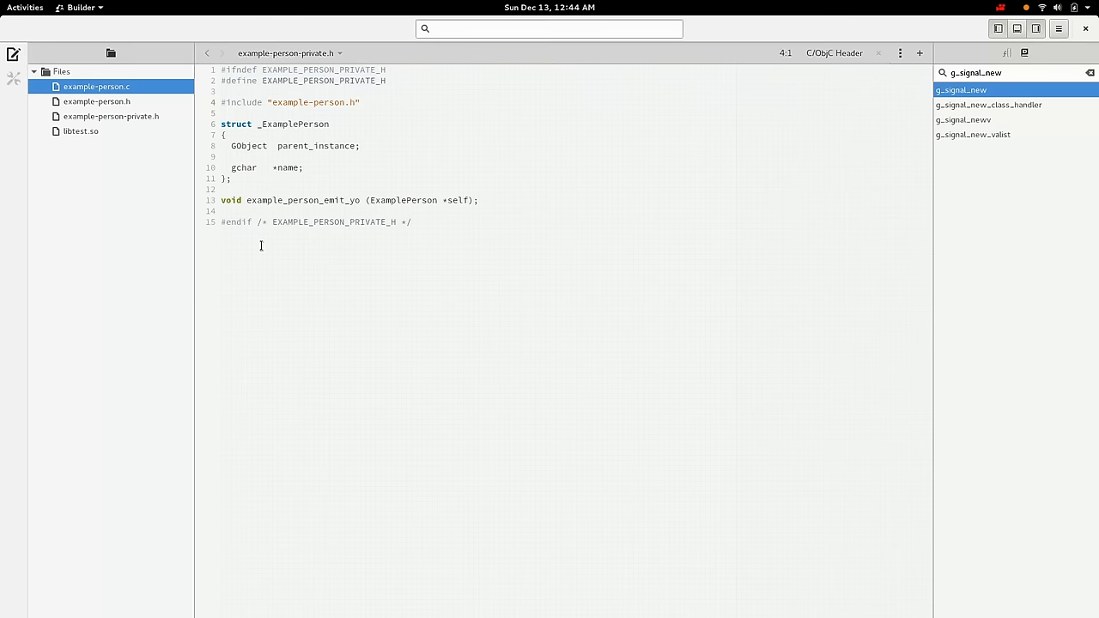
{"action": "mouse_move", "coordinate": [279, 149]}
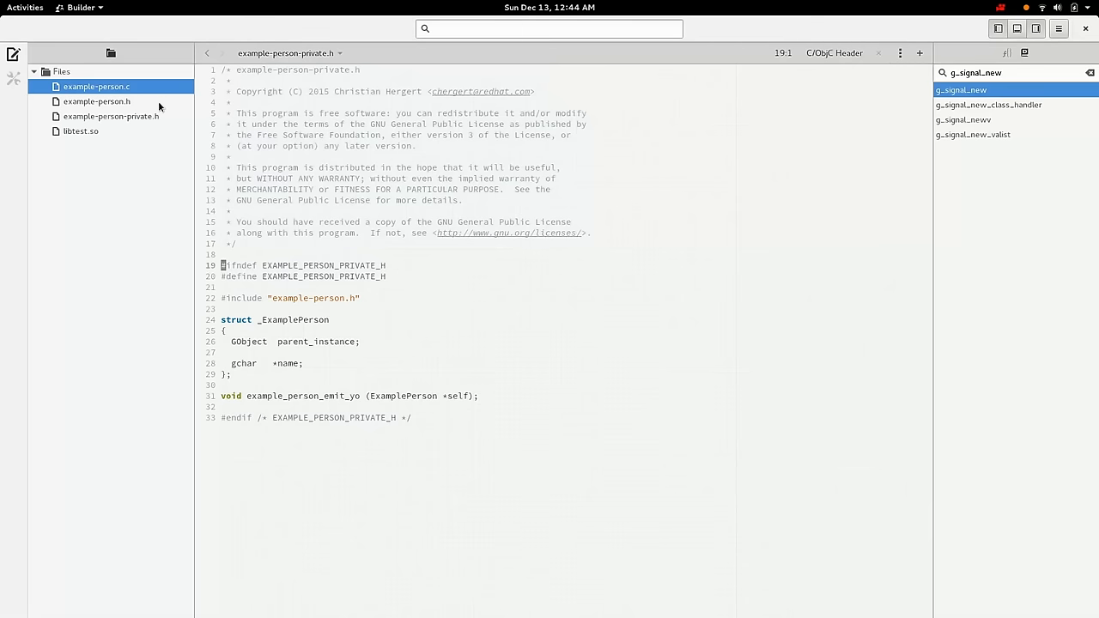
{"action": "left_click", "coordinate": [80, 130]}
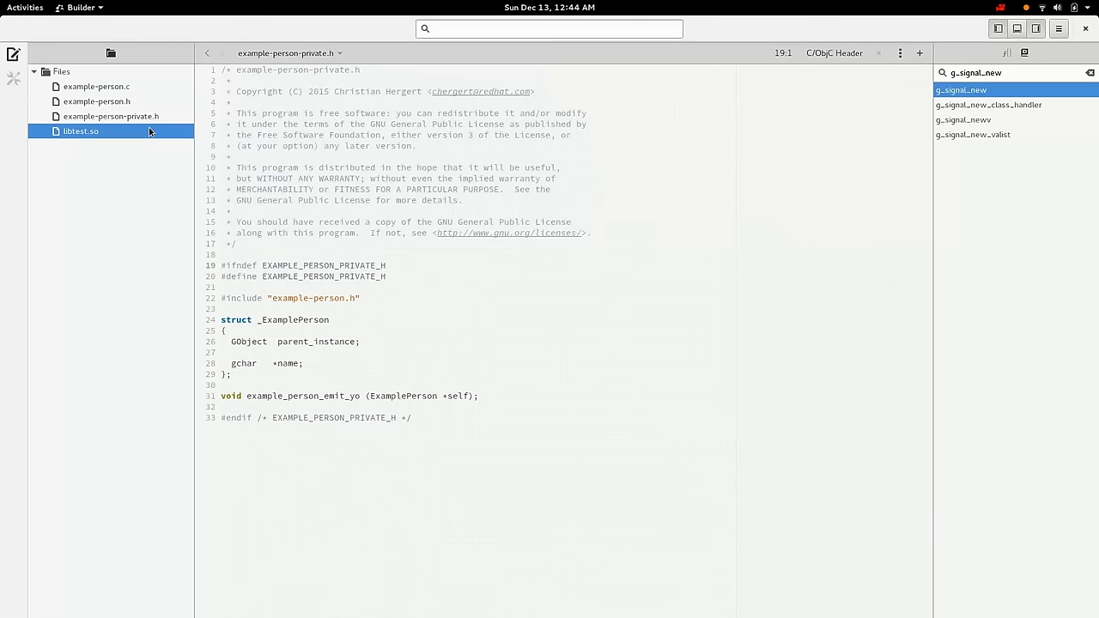
{"action": "left_click", "coordinate": [95, 98]}
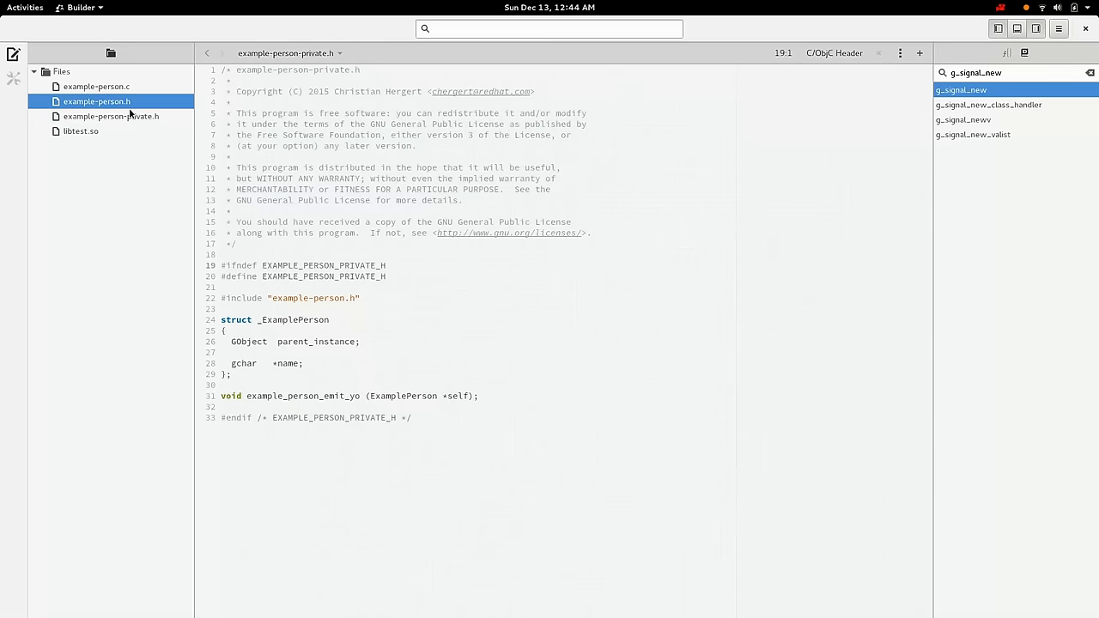
{"action": "left_click", "coordinate": [92, 102]}
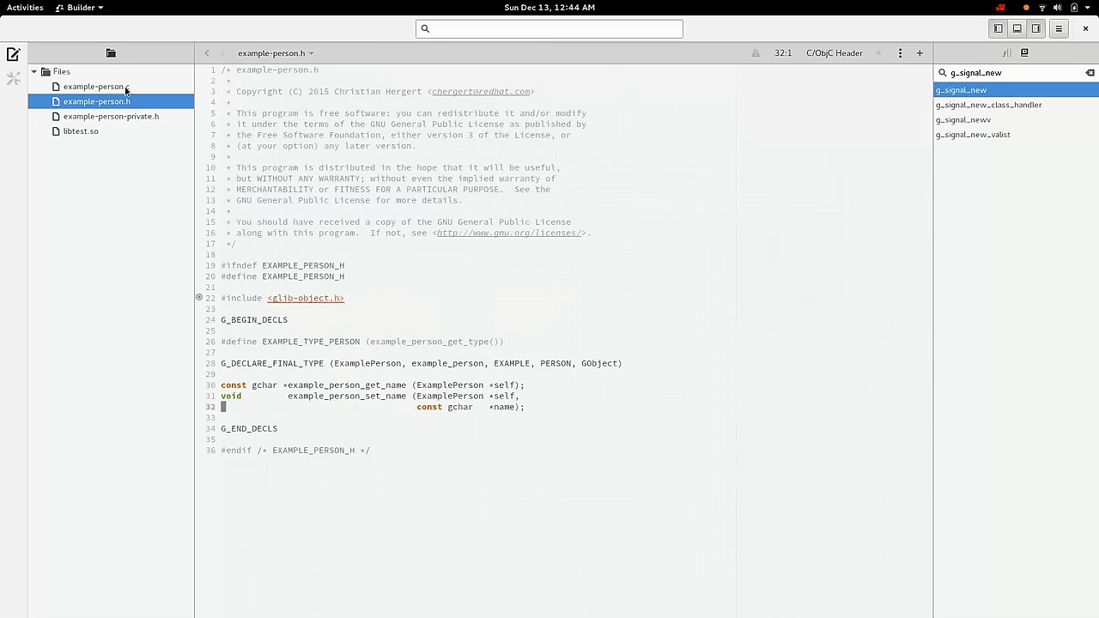
{"action": "left_click", "coordinate": [93, 86]}
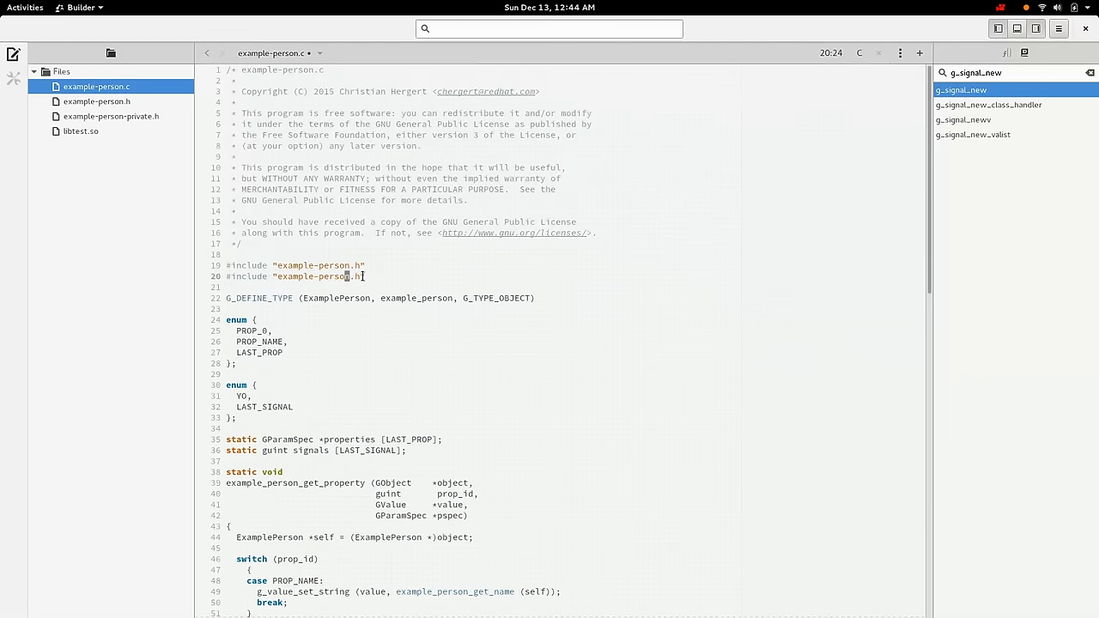
- Switch example-person.c to include example-person-private.h and recompile libtest.so in Terminal
{"action": "type", "text": "-private"}
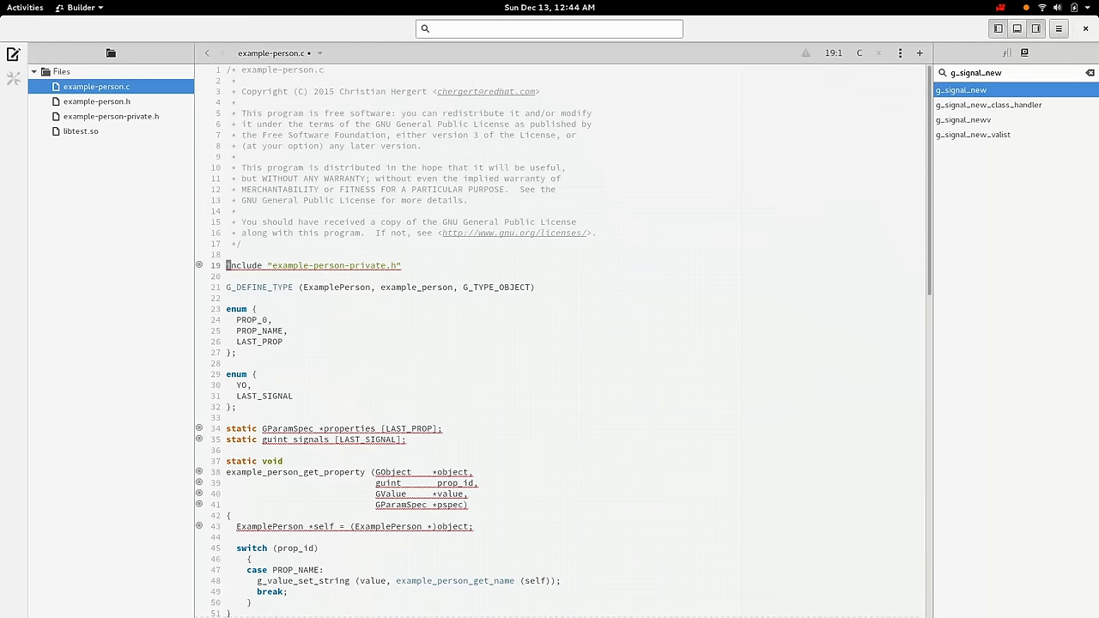
{"action": "left_click", "coordinate": [111, 116]}
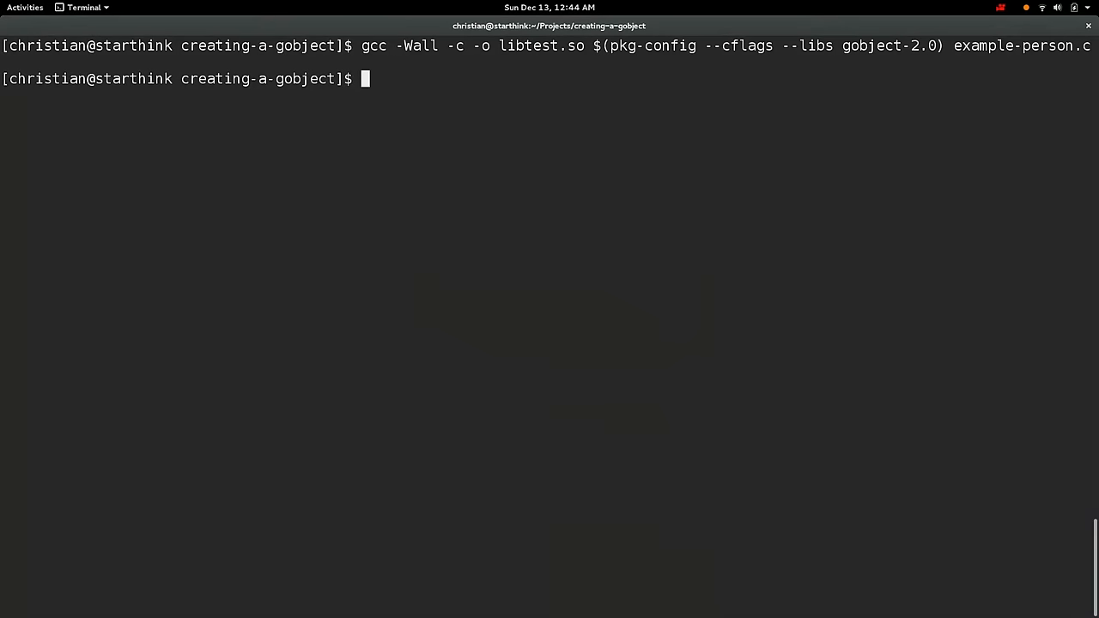
{"action": "key", "text": "ctrl+r"}
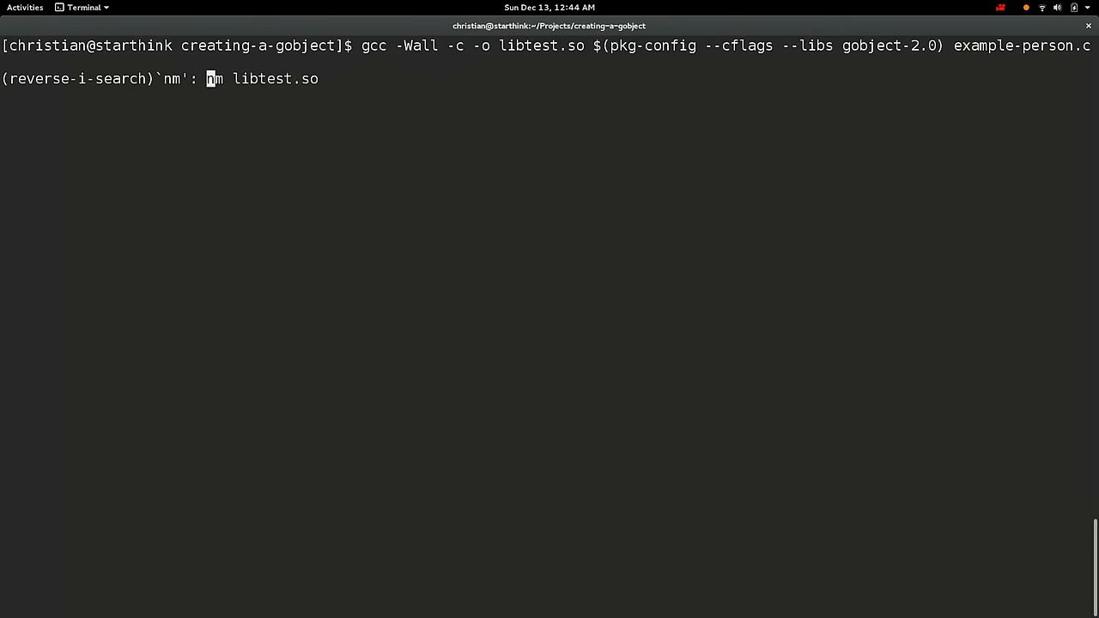